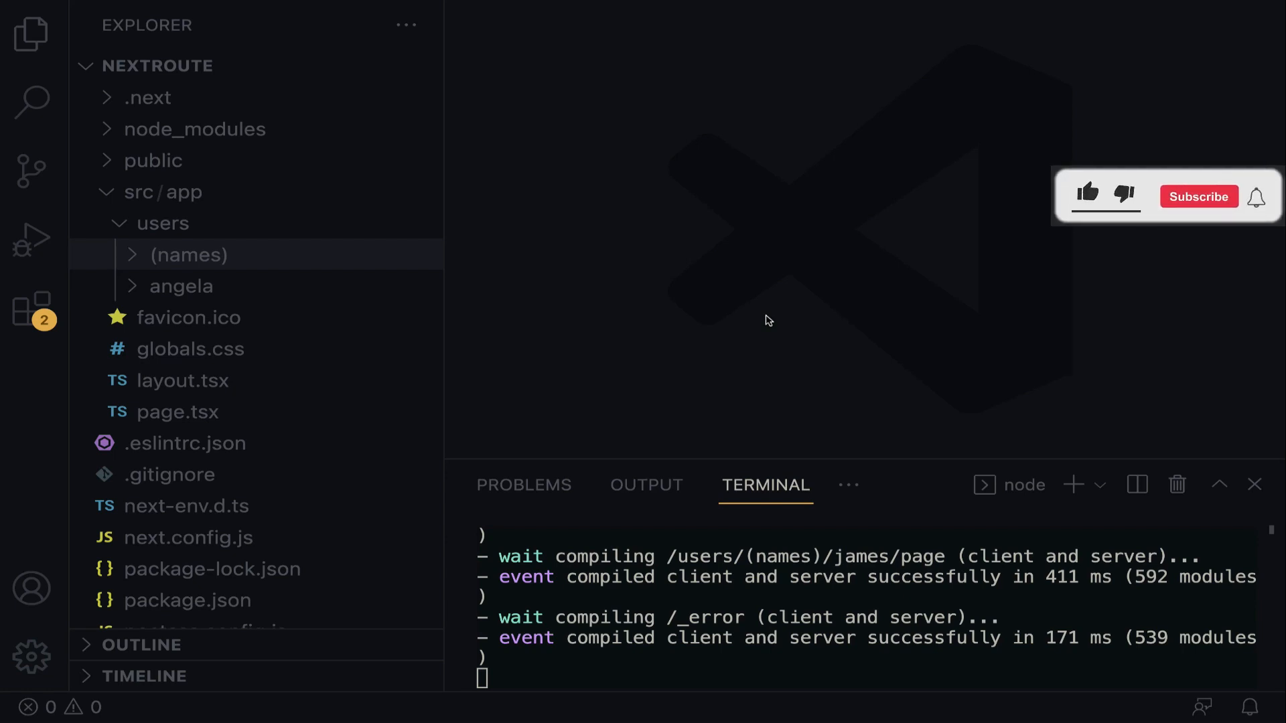
# Step: Try a users/pau... address in the browser from the James page
pyautogui.click(1087, 196)
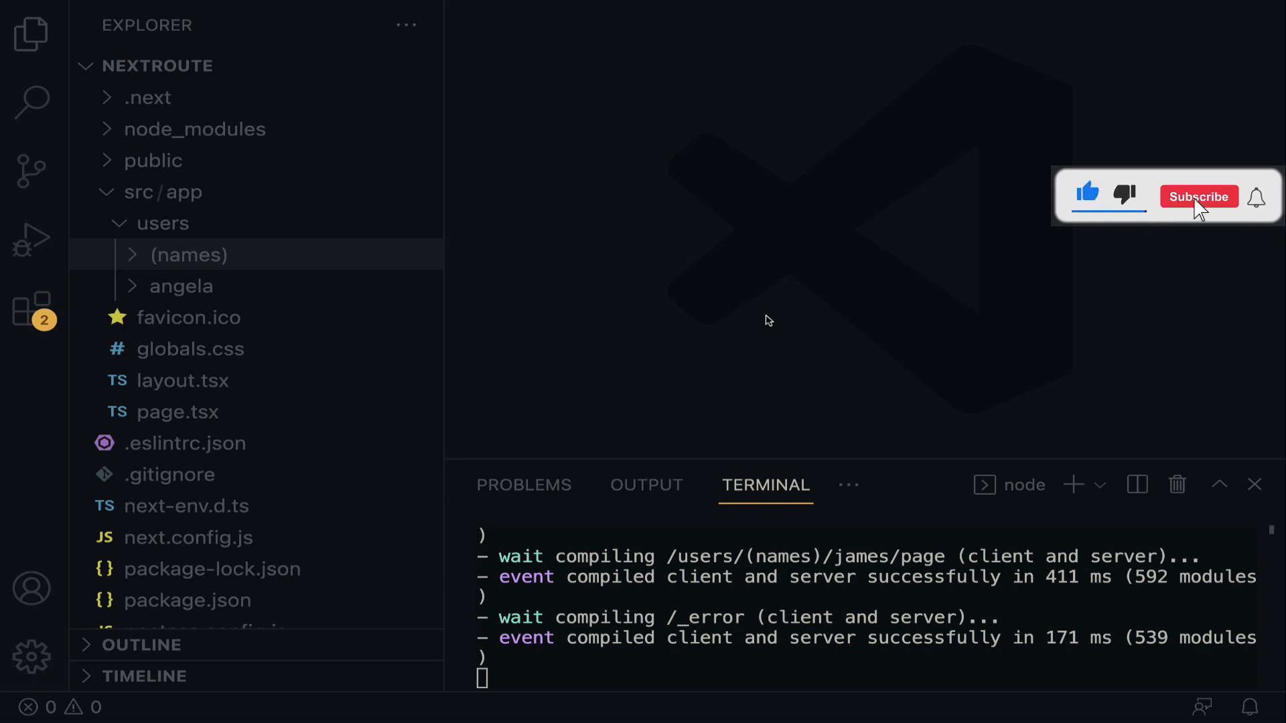
pyautogui.click(1198, 196)
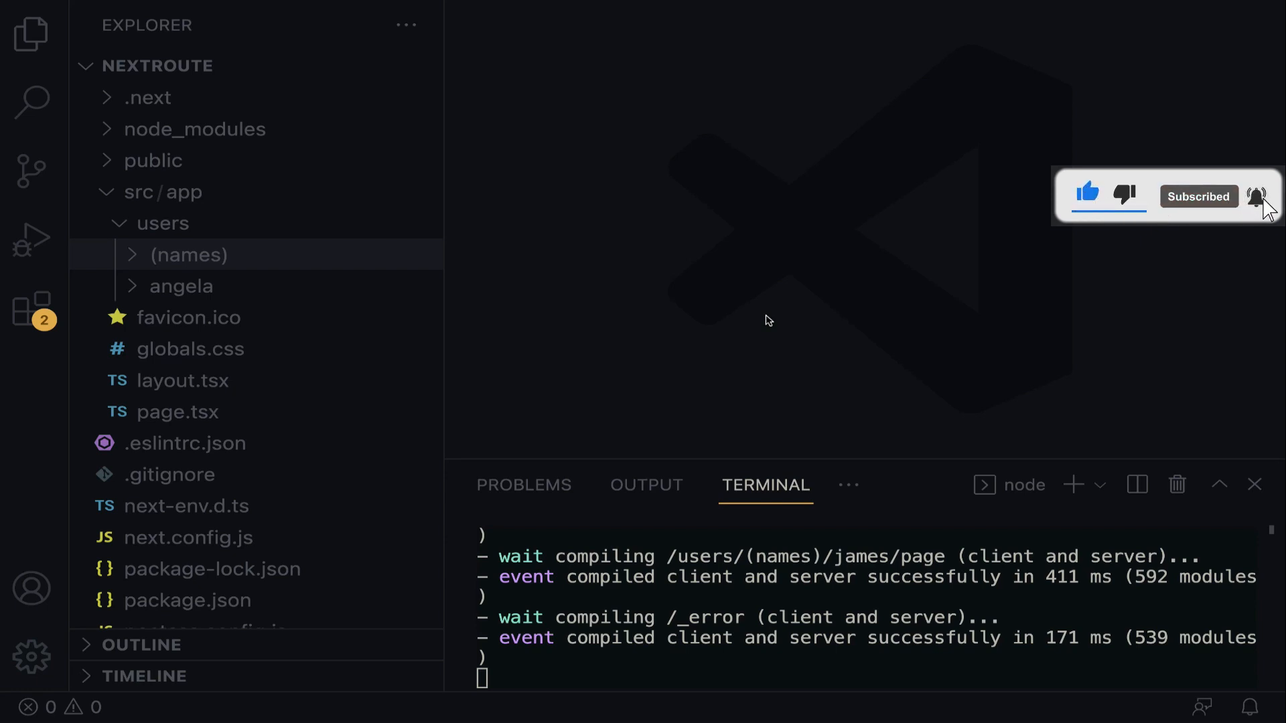
pyautogui.moveTo(631, 271)
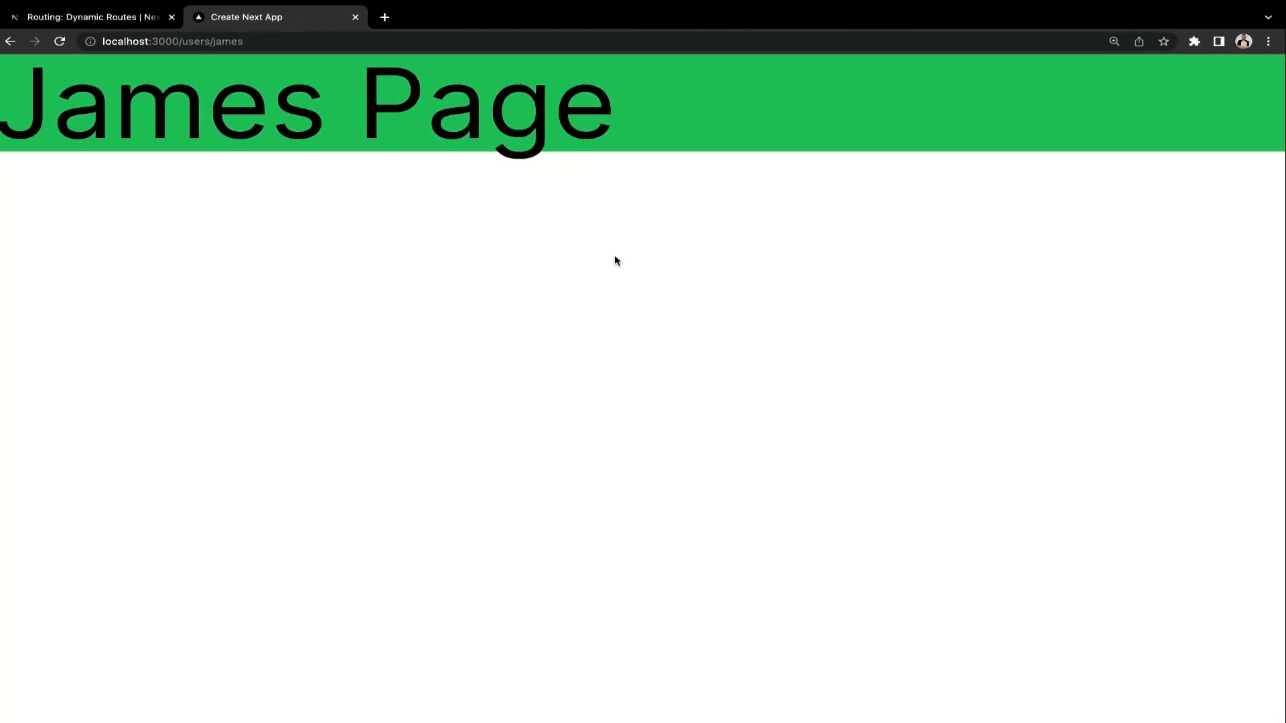
pyautogui.click(204, 41)
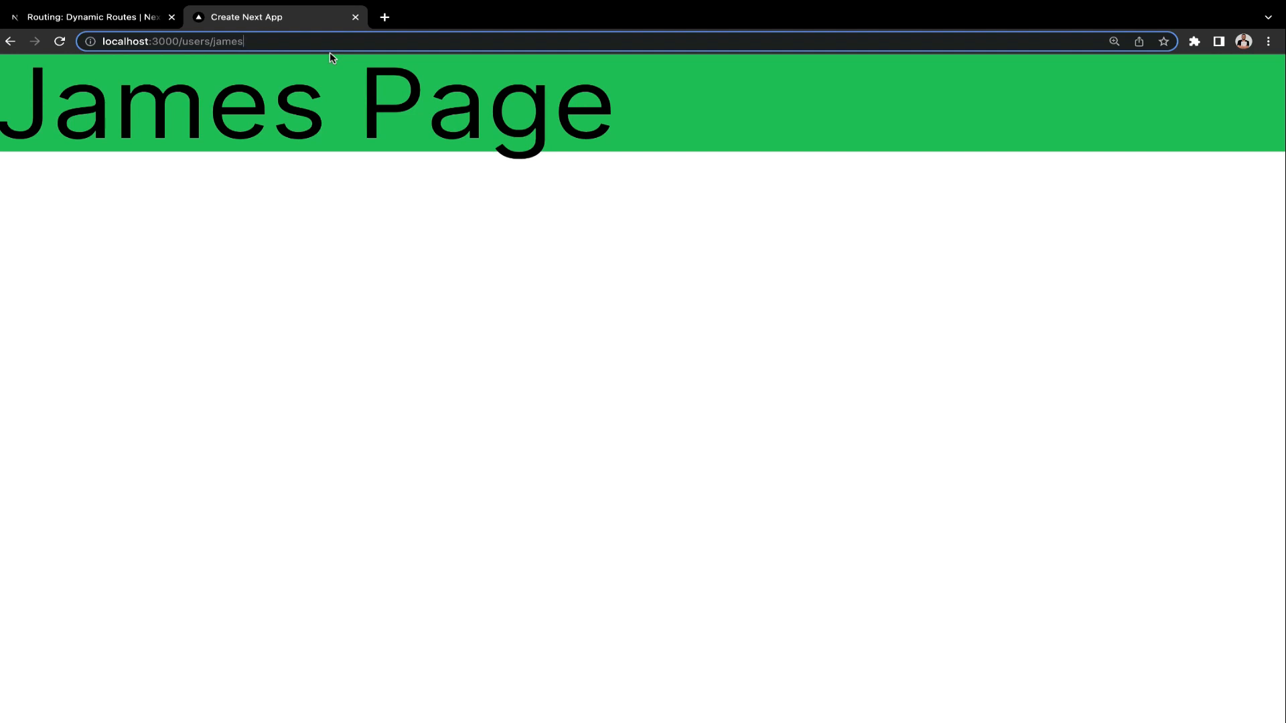
pyautogui.write('/pau')
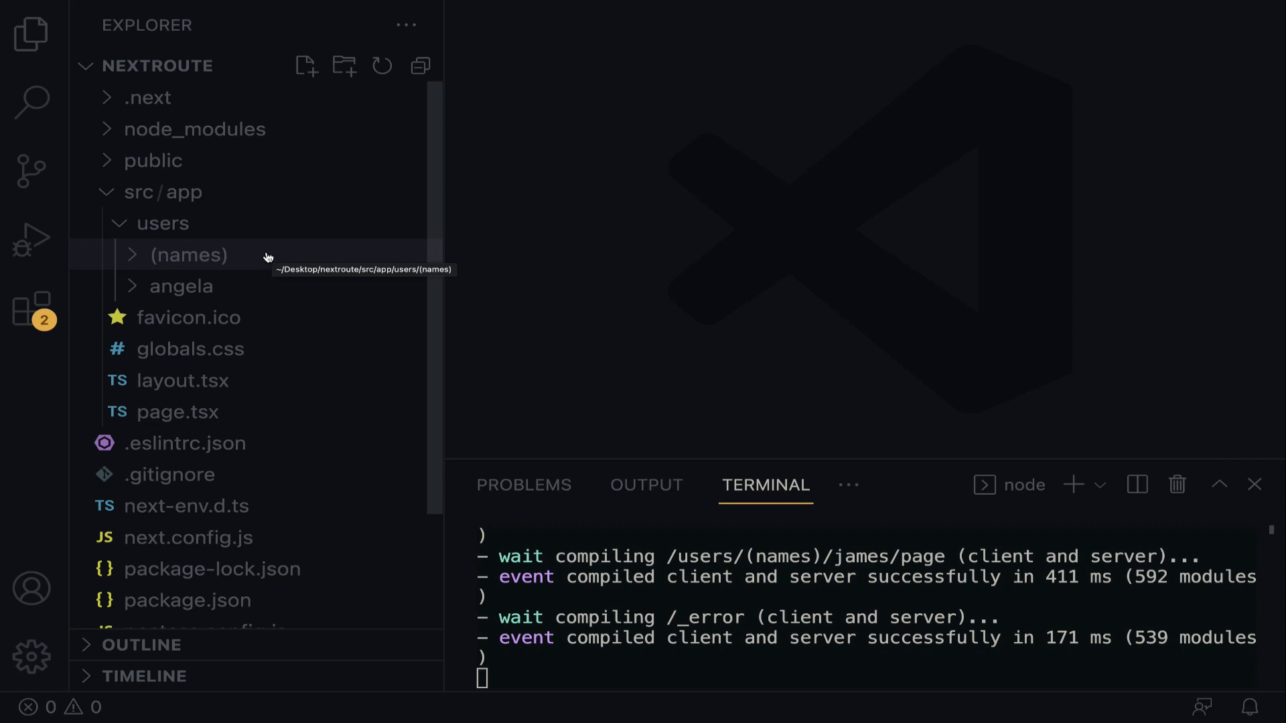
pyautogui.moveTo(268, 254)
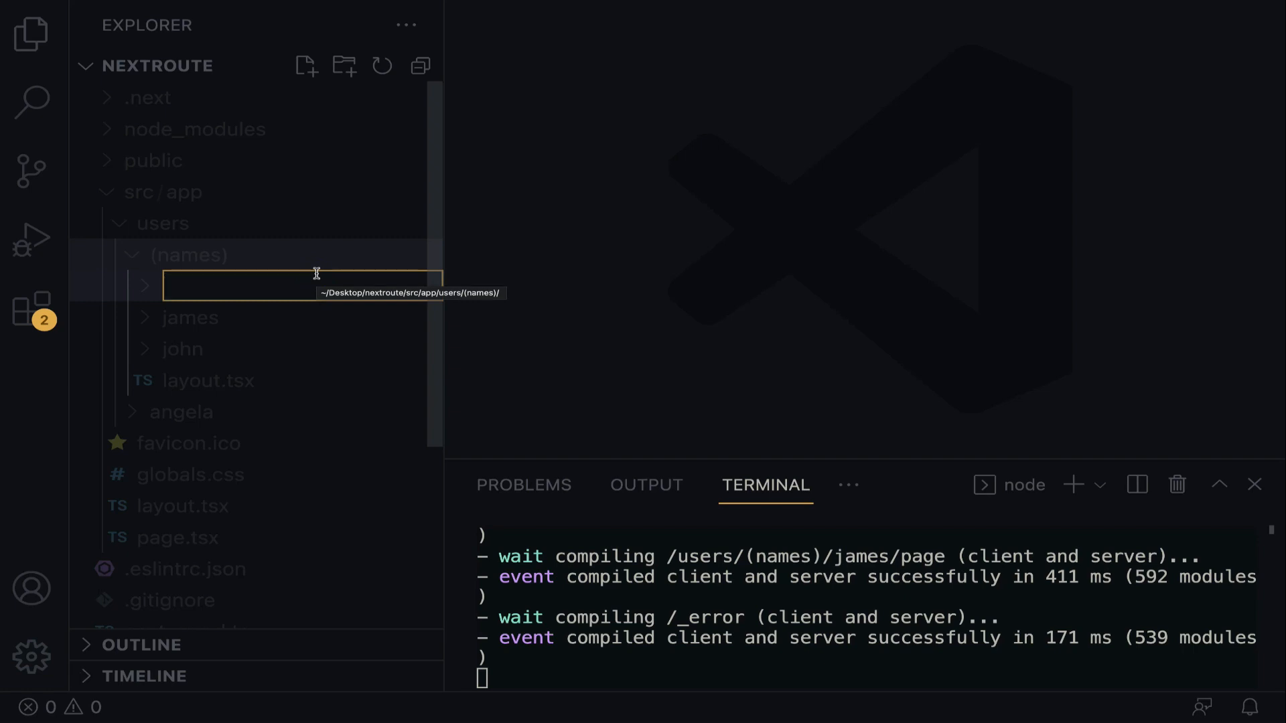
# Step: Name the new folder inside (names) as the dynamic segment [name]
pyautogui.write('[]')
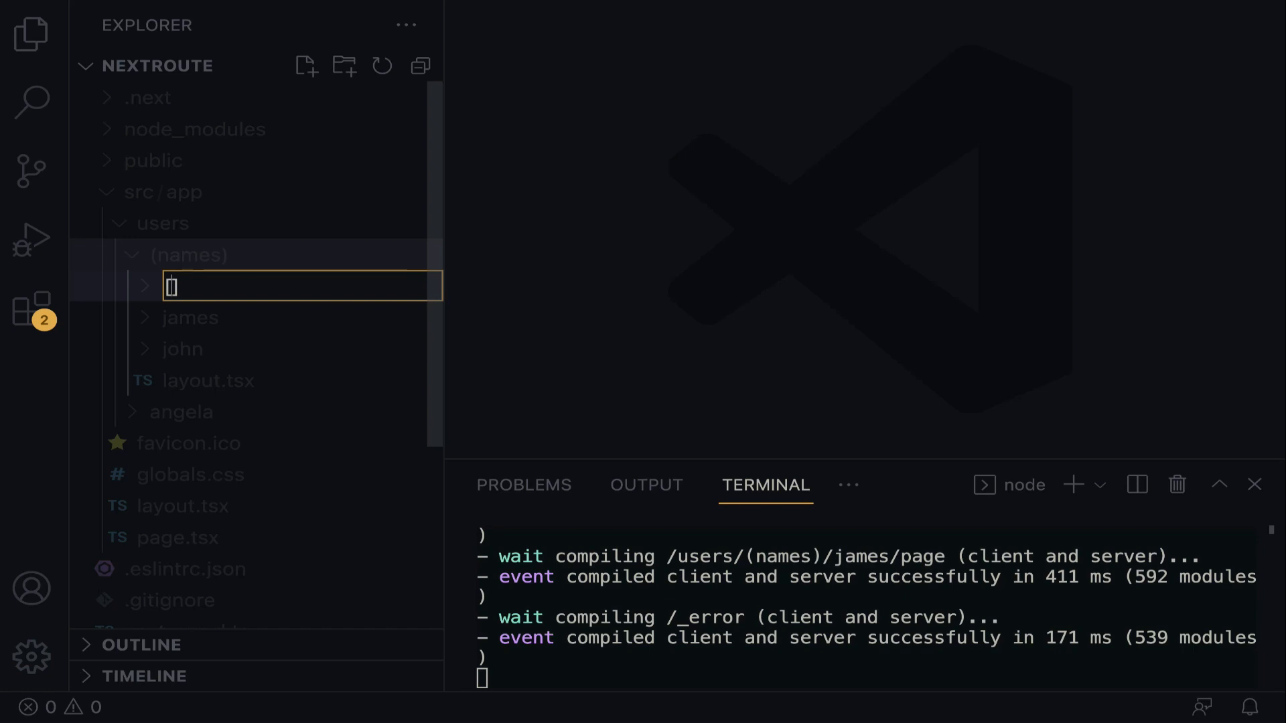
pyautogui.write('[name]')
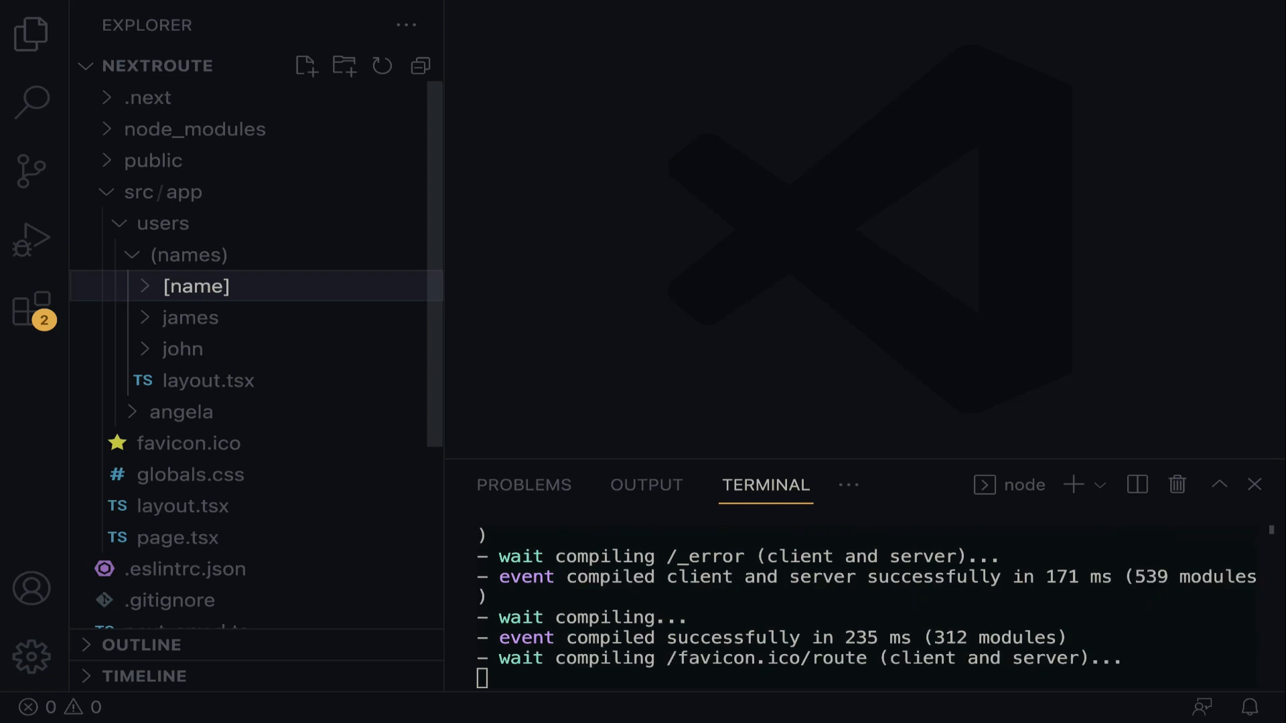
pyautogui.moveTo(195, 287)
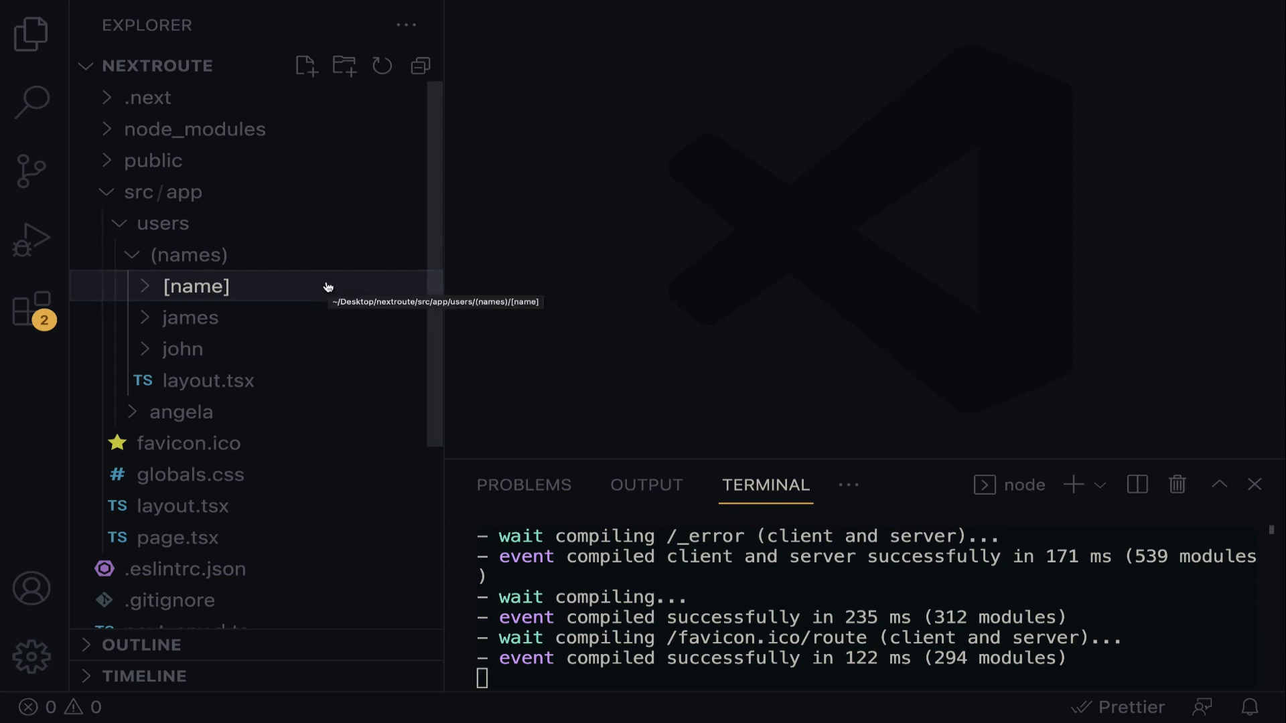
# Step: Create page.tsx in [name] with a component heading 'other names are:'
pyautogui.click(307, 65)
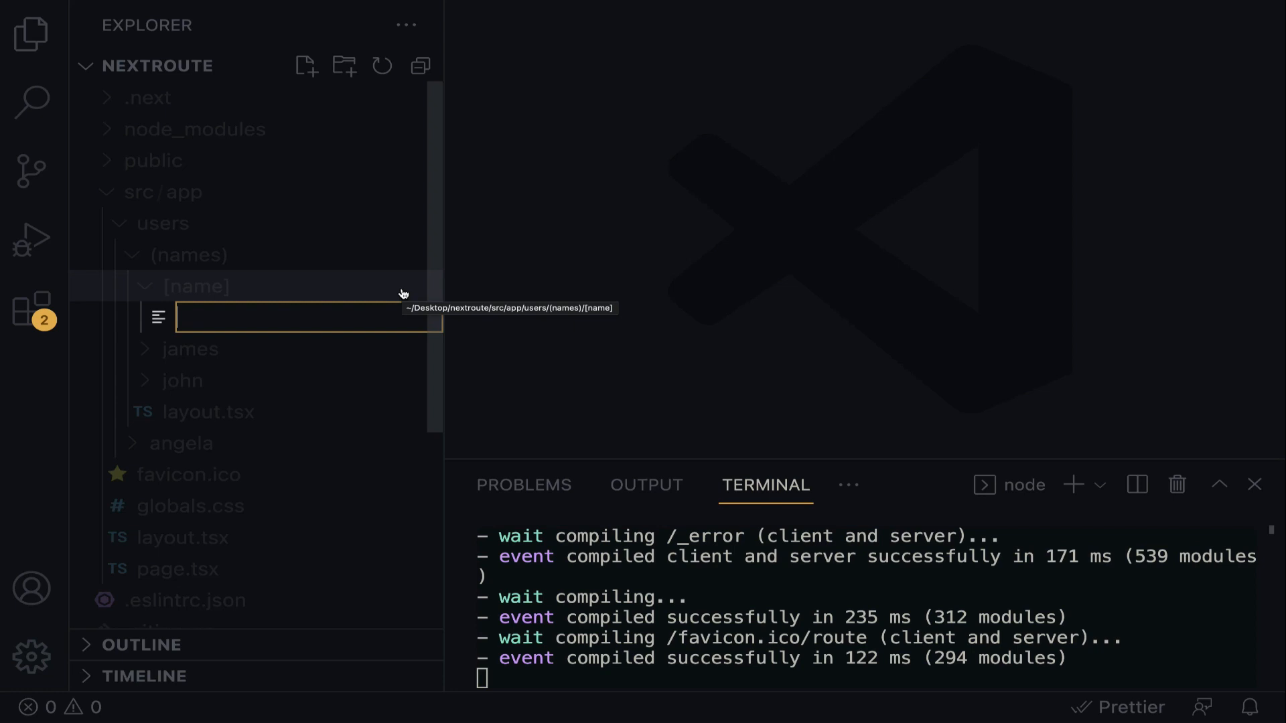
pyautogui.write('page.tsx')
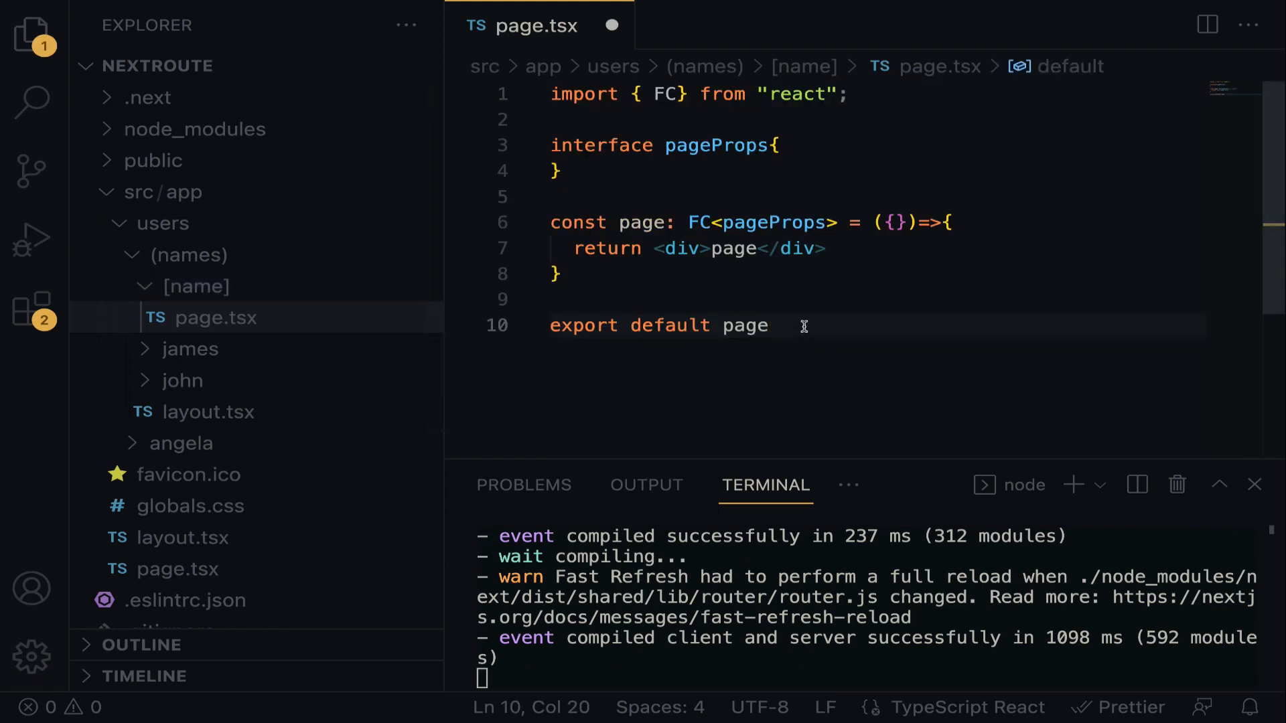
pyautogui.press('ctrl+a')
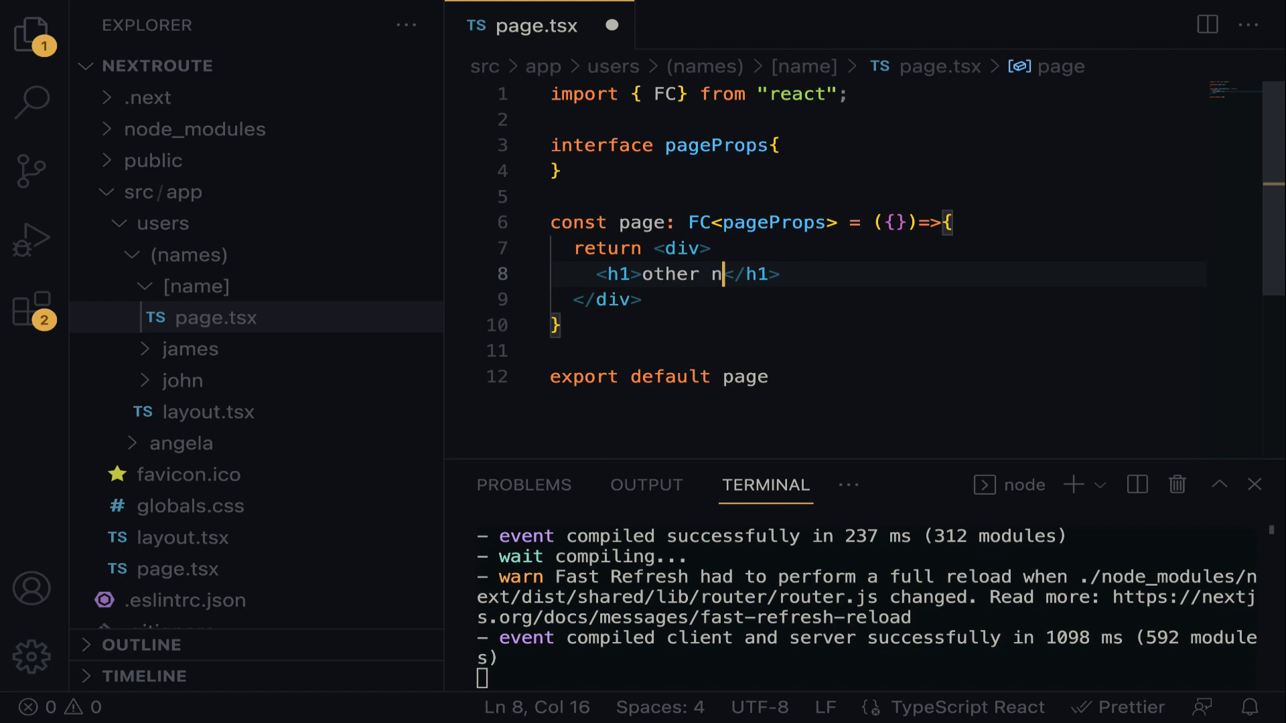
pyautogui.write('ames are:')
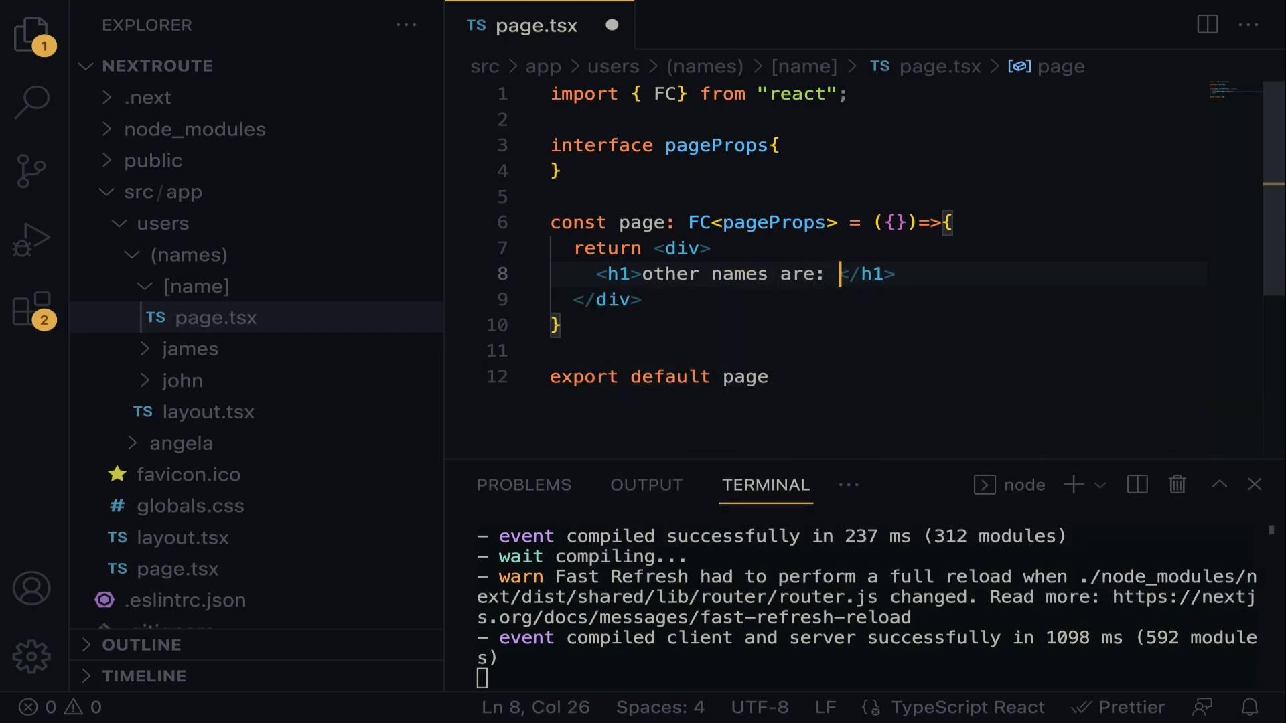
pyautogui.moveTo(775, 337)
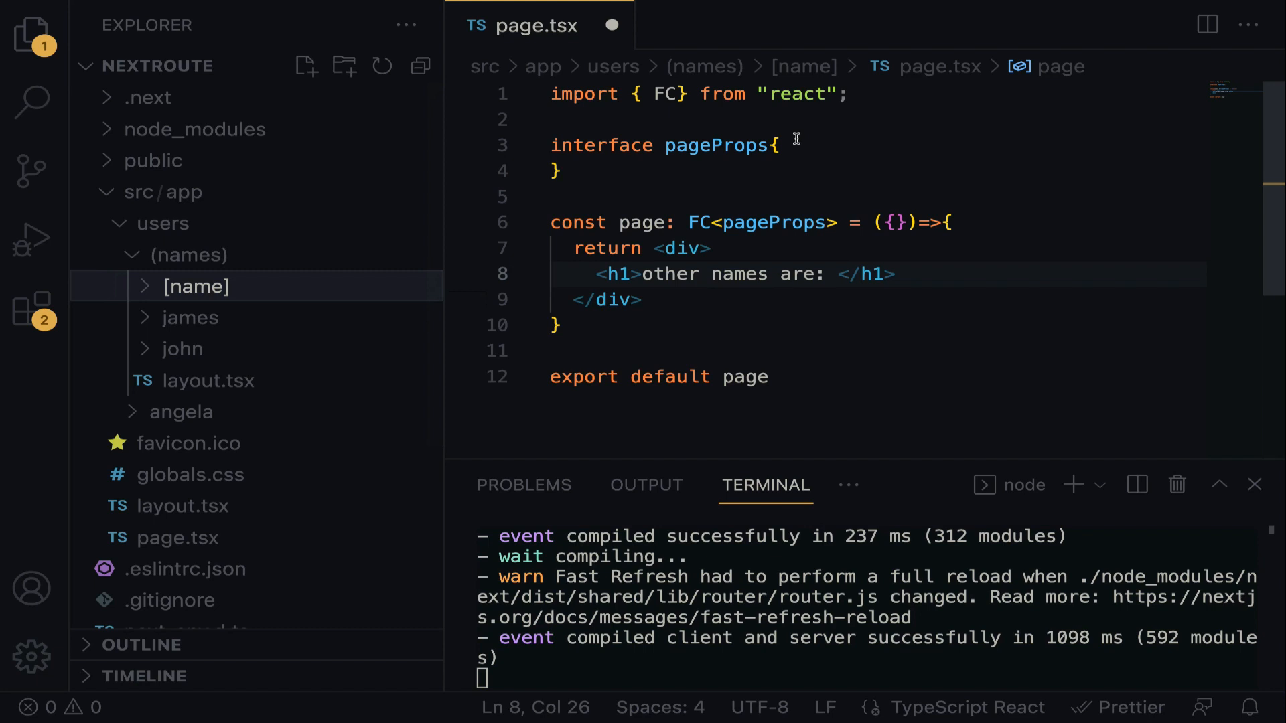
# Step: Declare params: {name: string} in the pageProps interface
pyautogui.press('Enter')
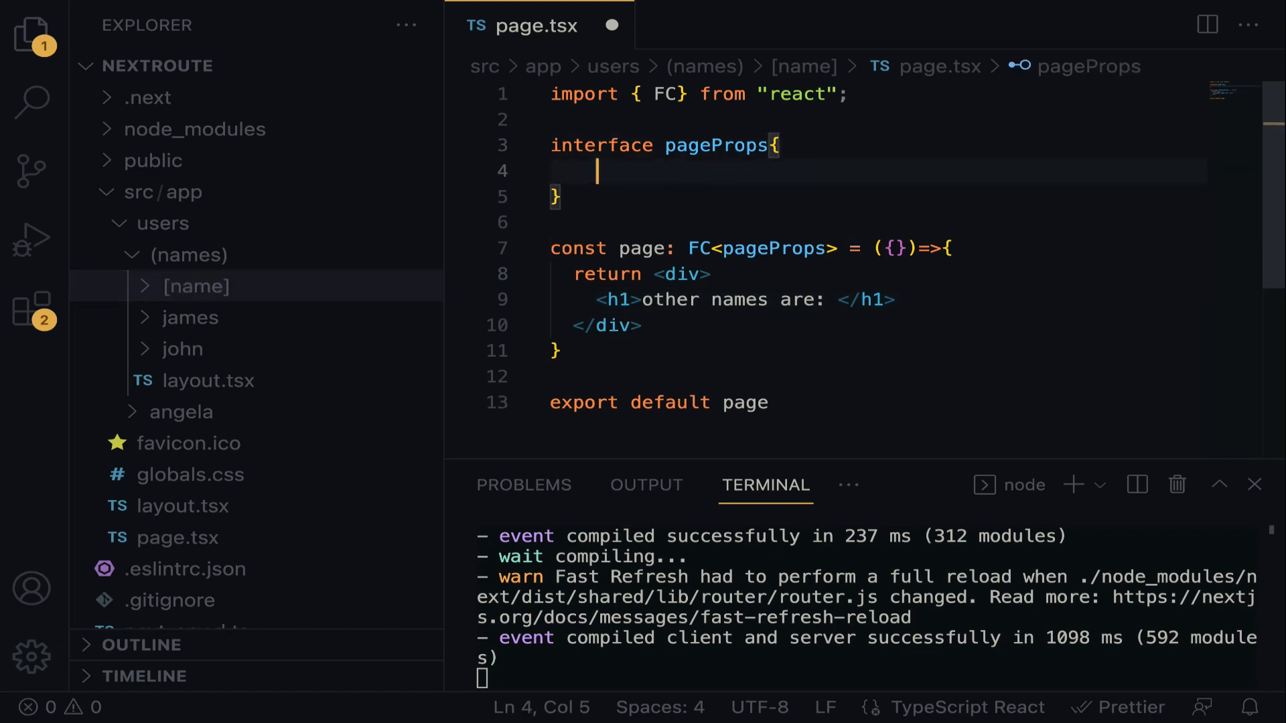
pyautogui.write('params:')
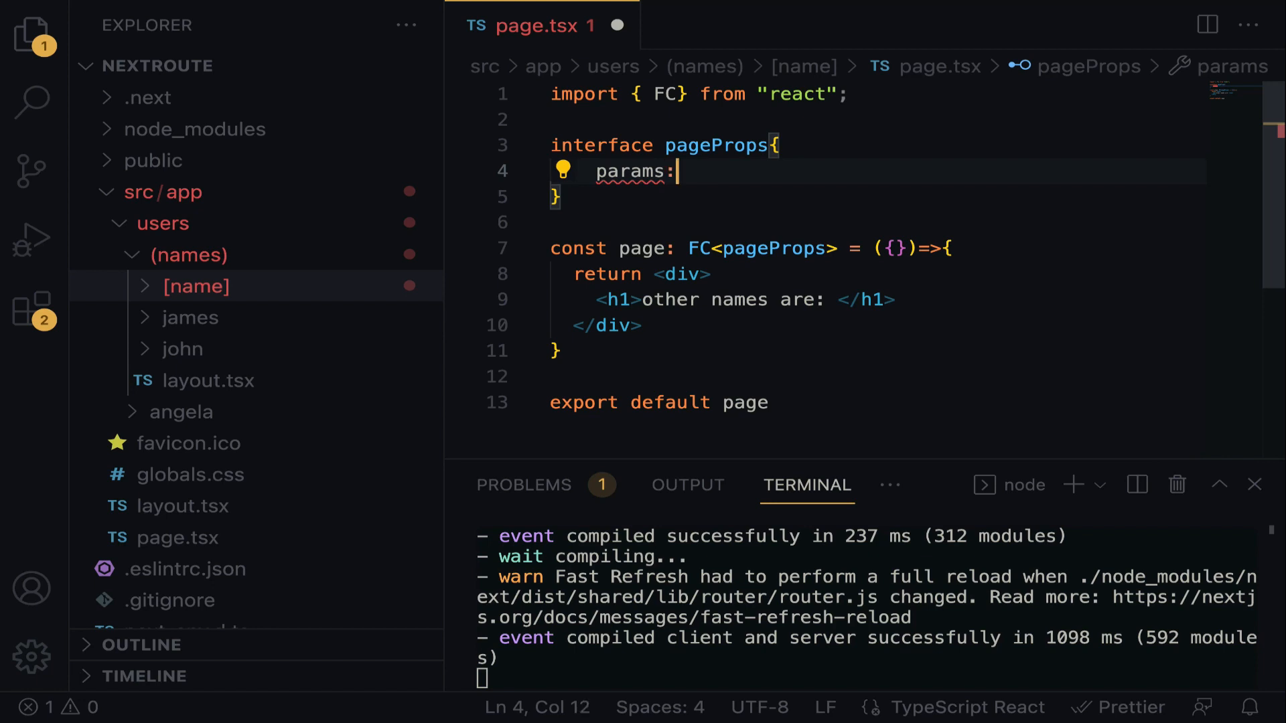
pyautogui.write('{}')
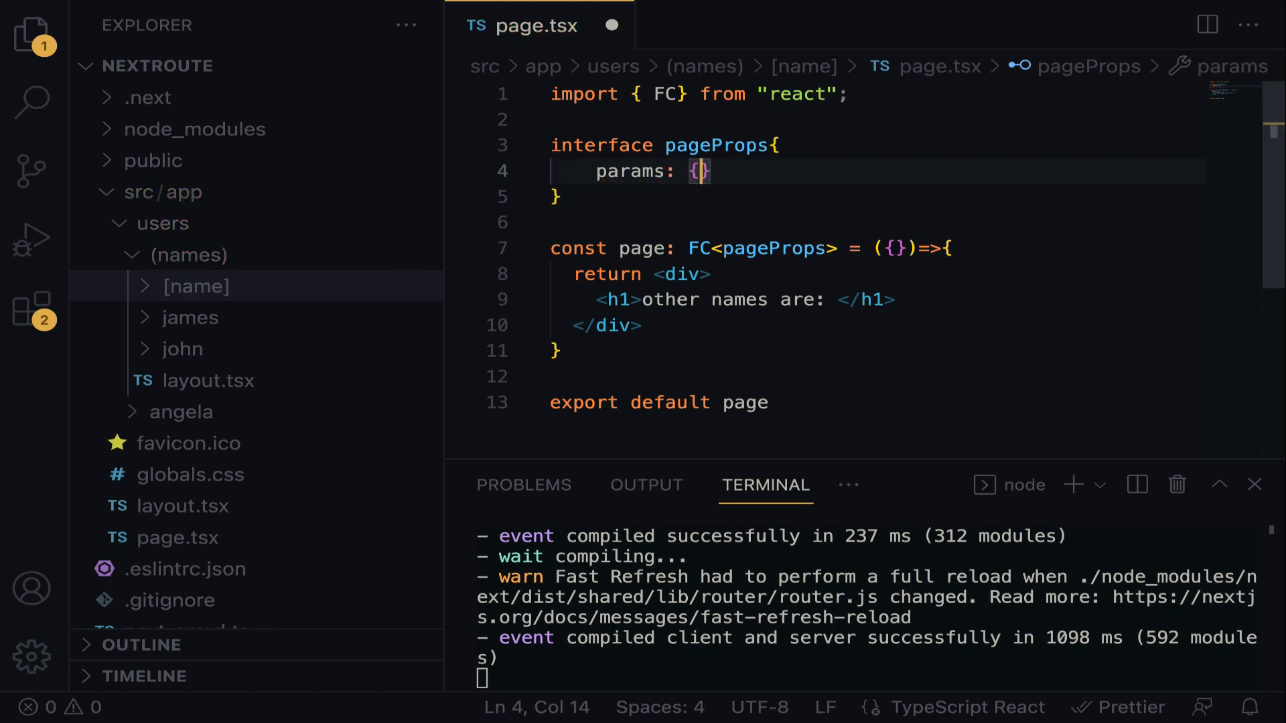
pyautogui.write('name')
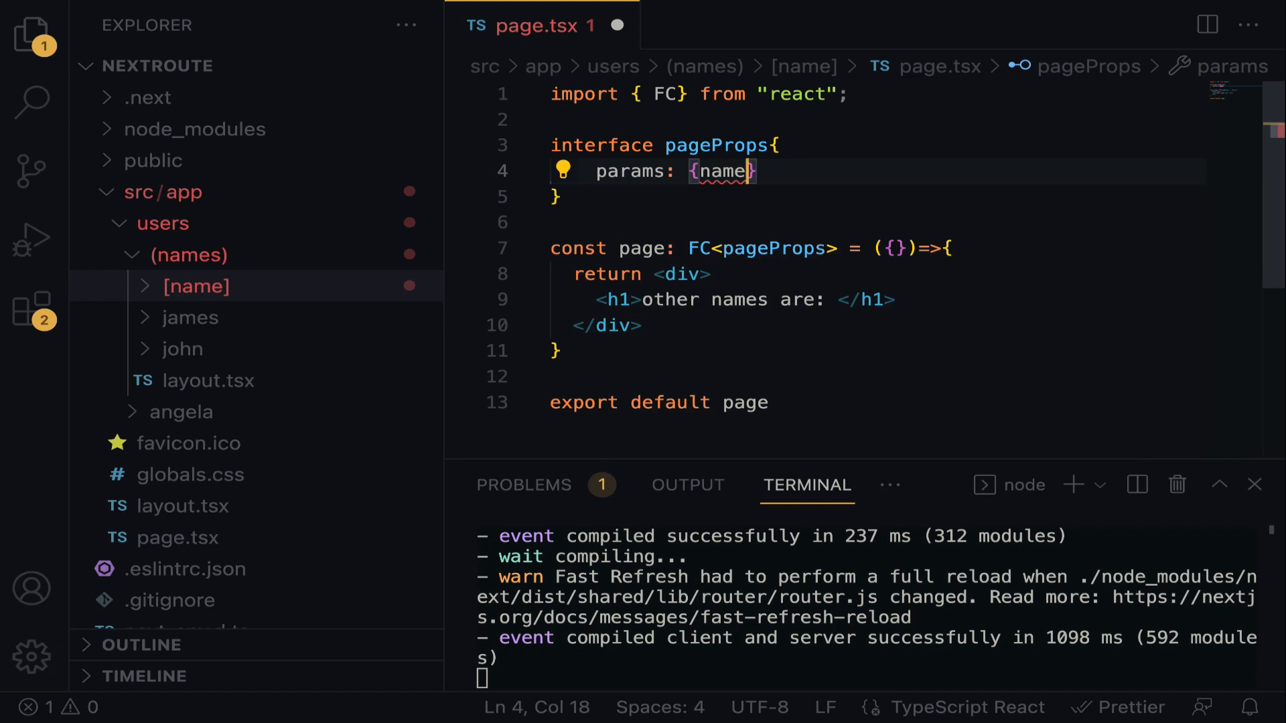
pyautogui.write(':')
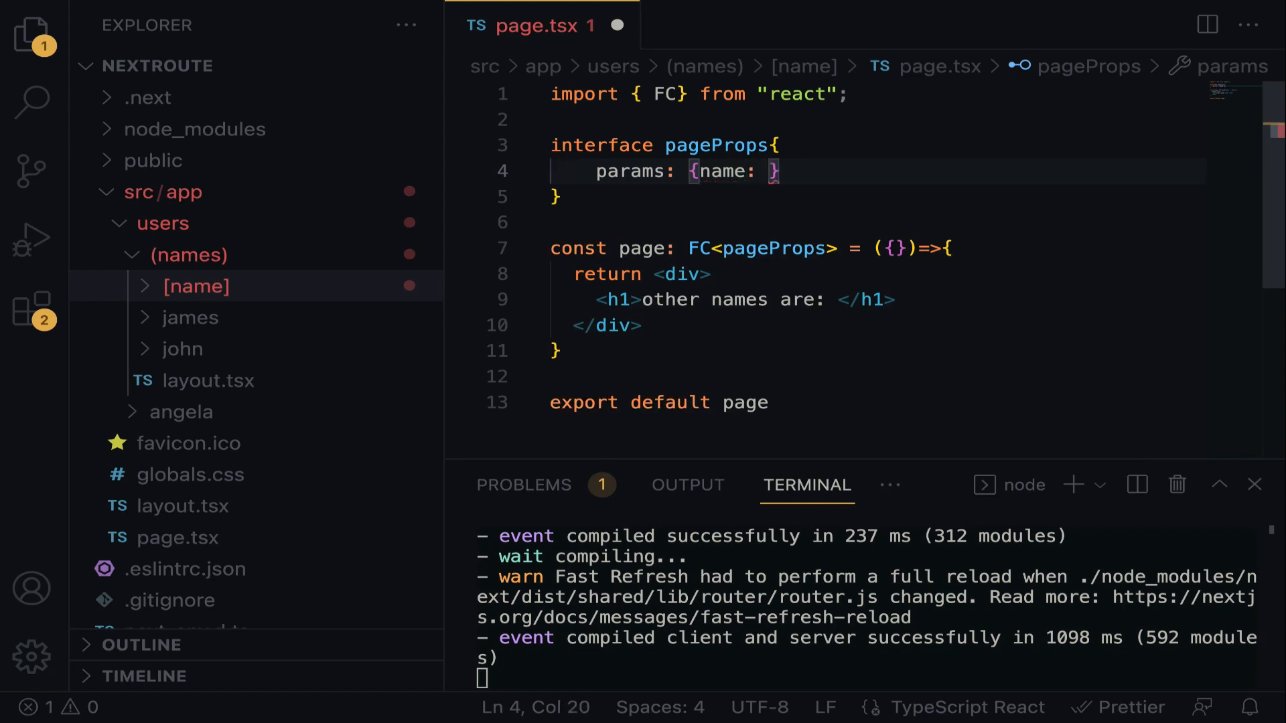
pyautogui.write('string')
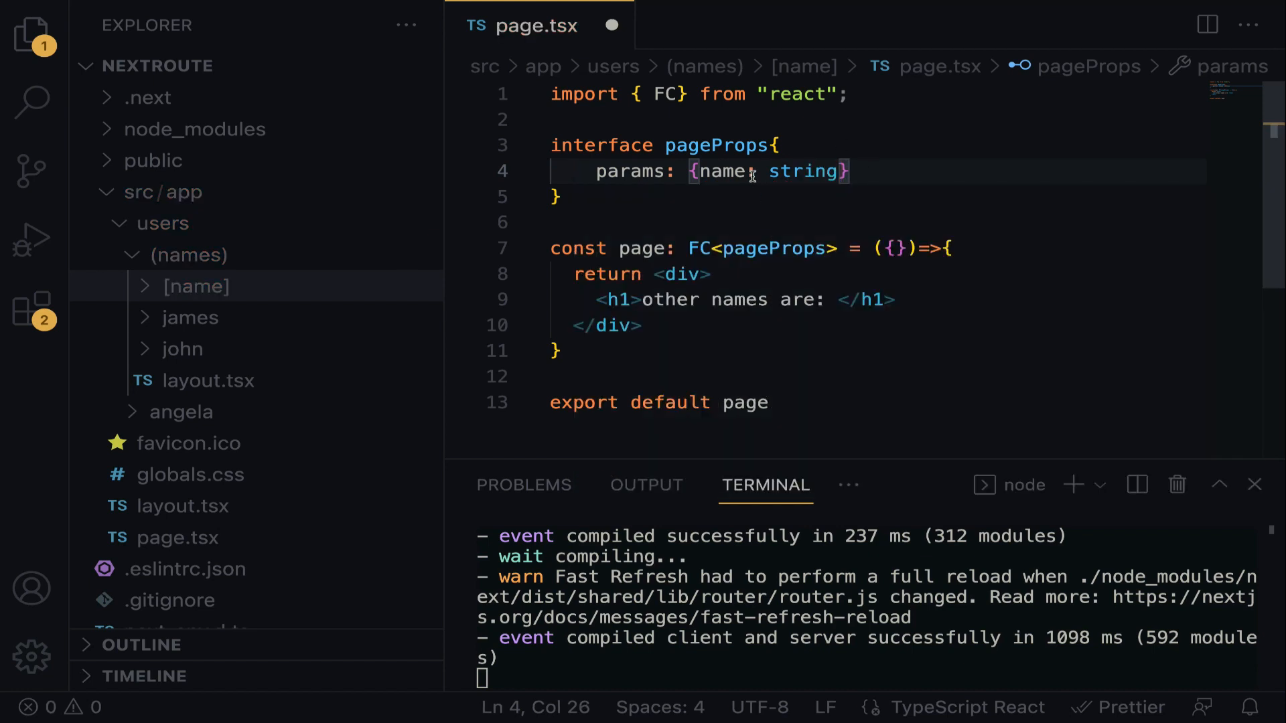
pyautogui.doubleClick(722, 171)
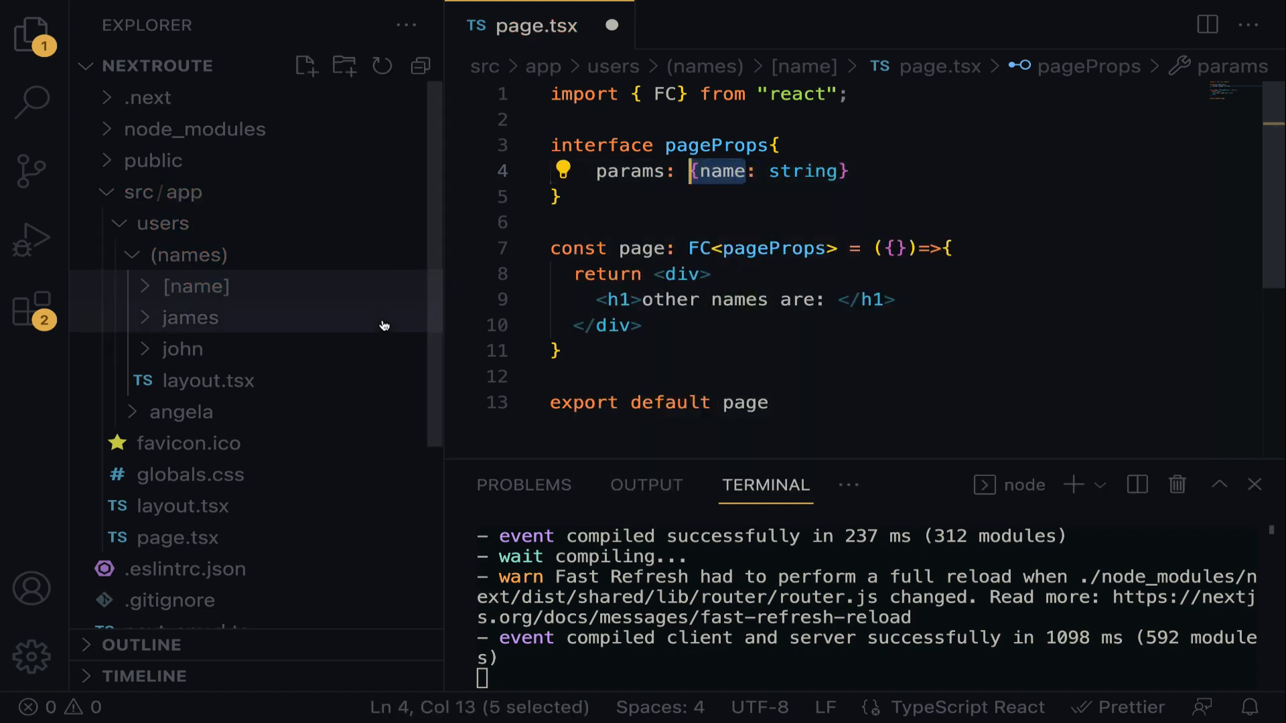
pyautogui.moveTo(197, 286)
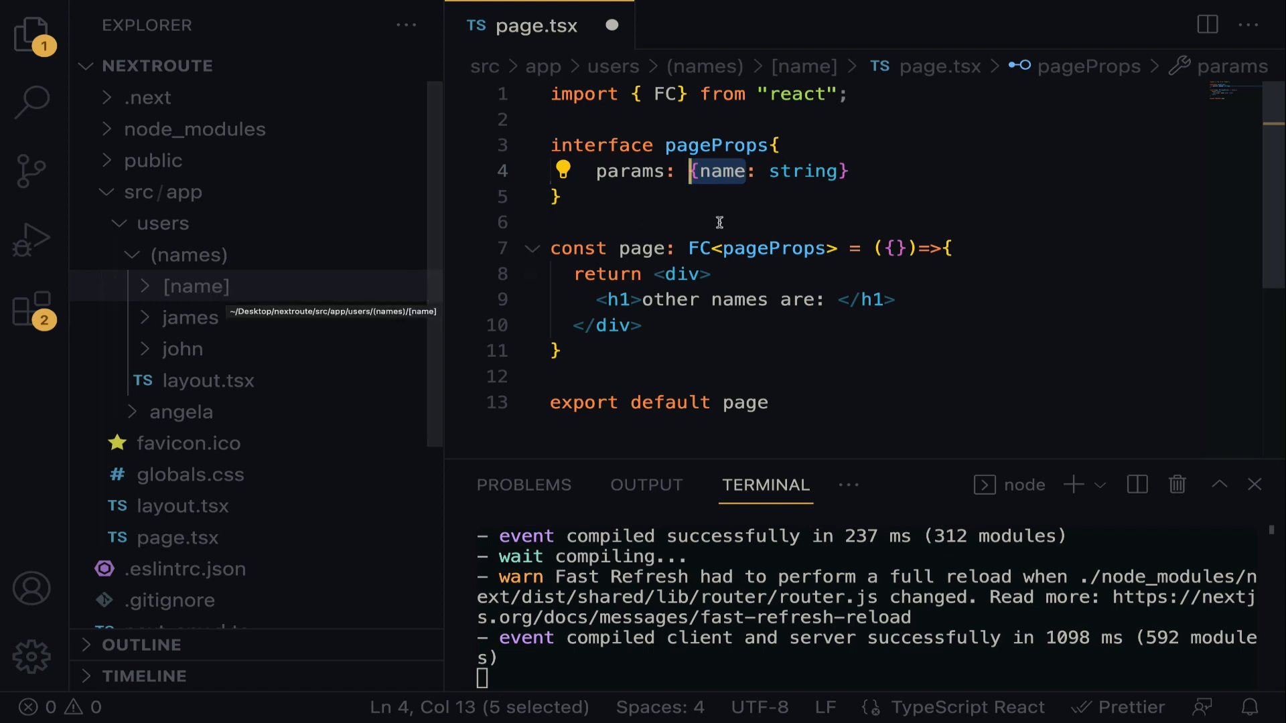
pyautogui.moveTo(226, 286)
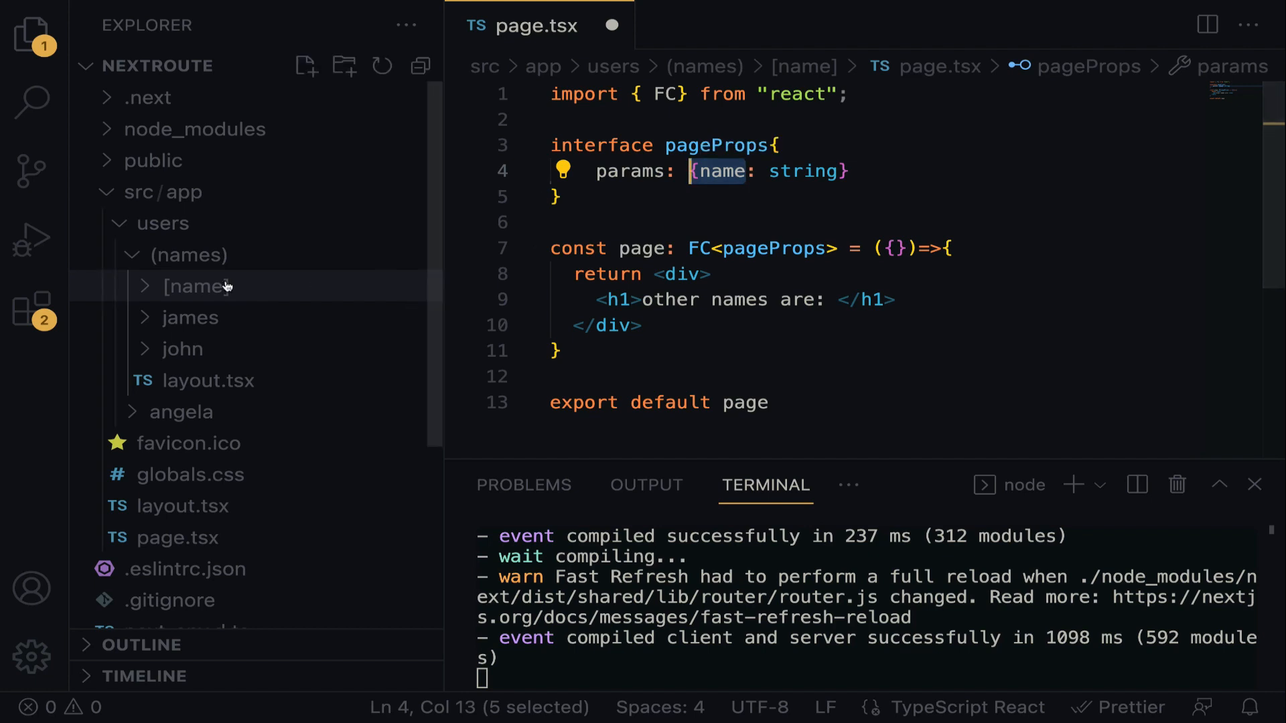
pyautogui.moveTo(197, 287)
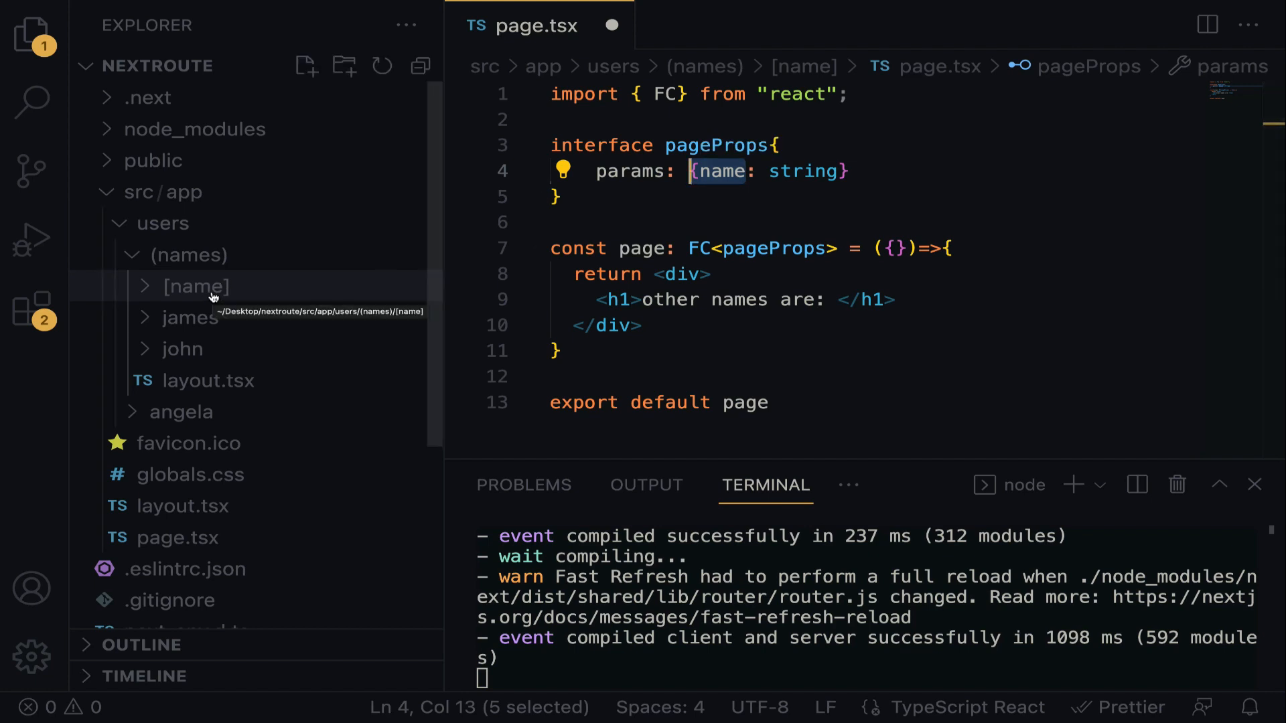
pyautogui.moveTo(215, 293)
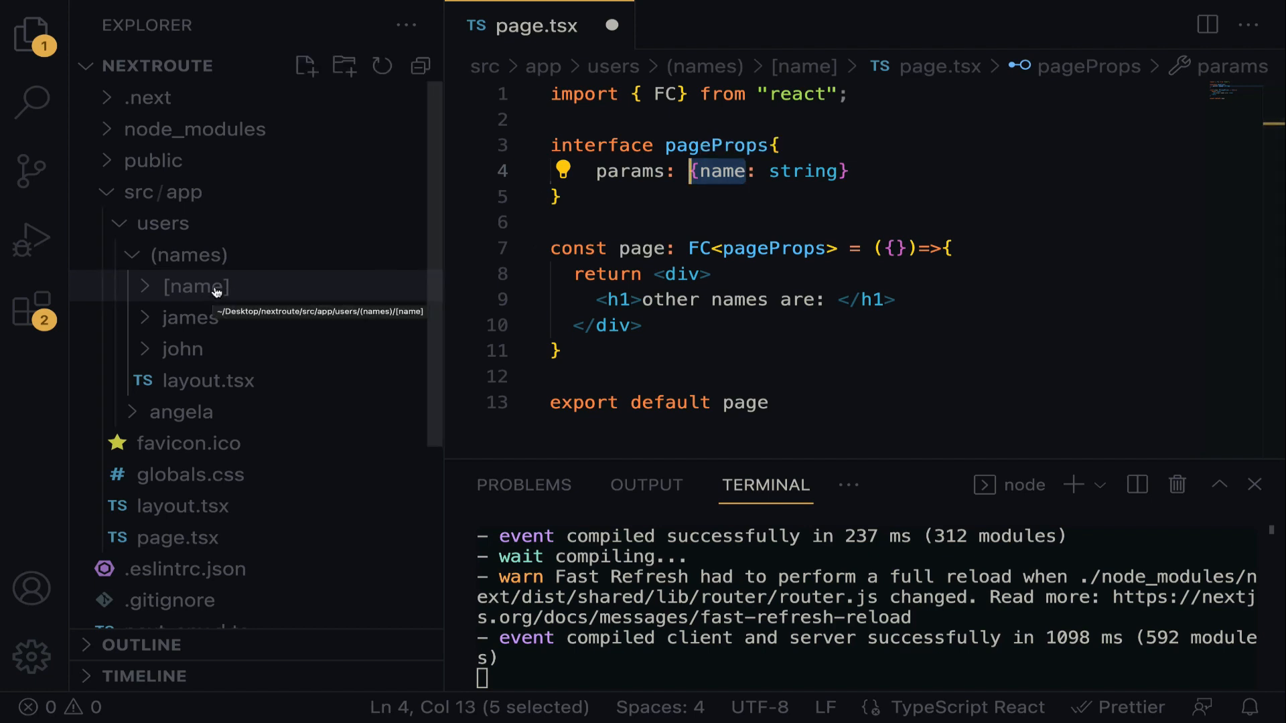
pyautogui.moveTo(240, 289)
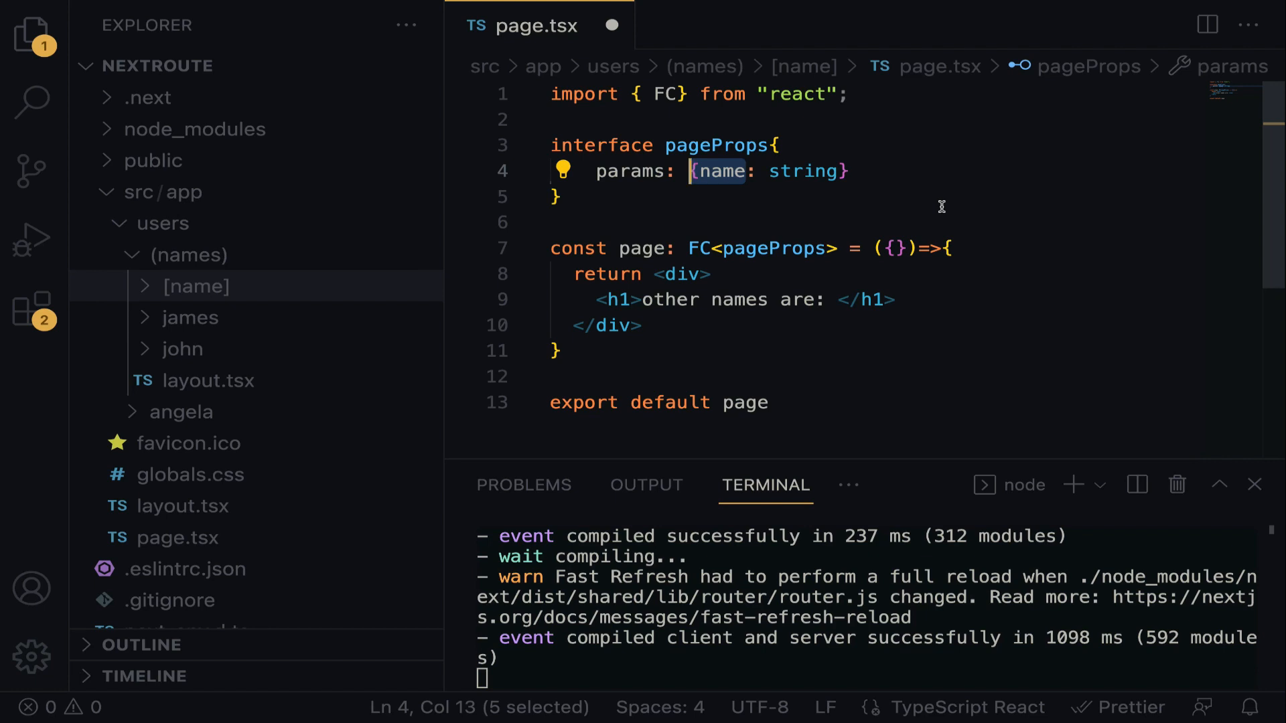
# Step: Destructure params in the component and render {params.name} after 'other names are:'
pyautogui.write('params')
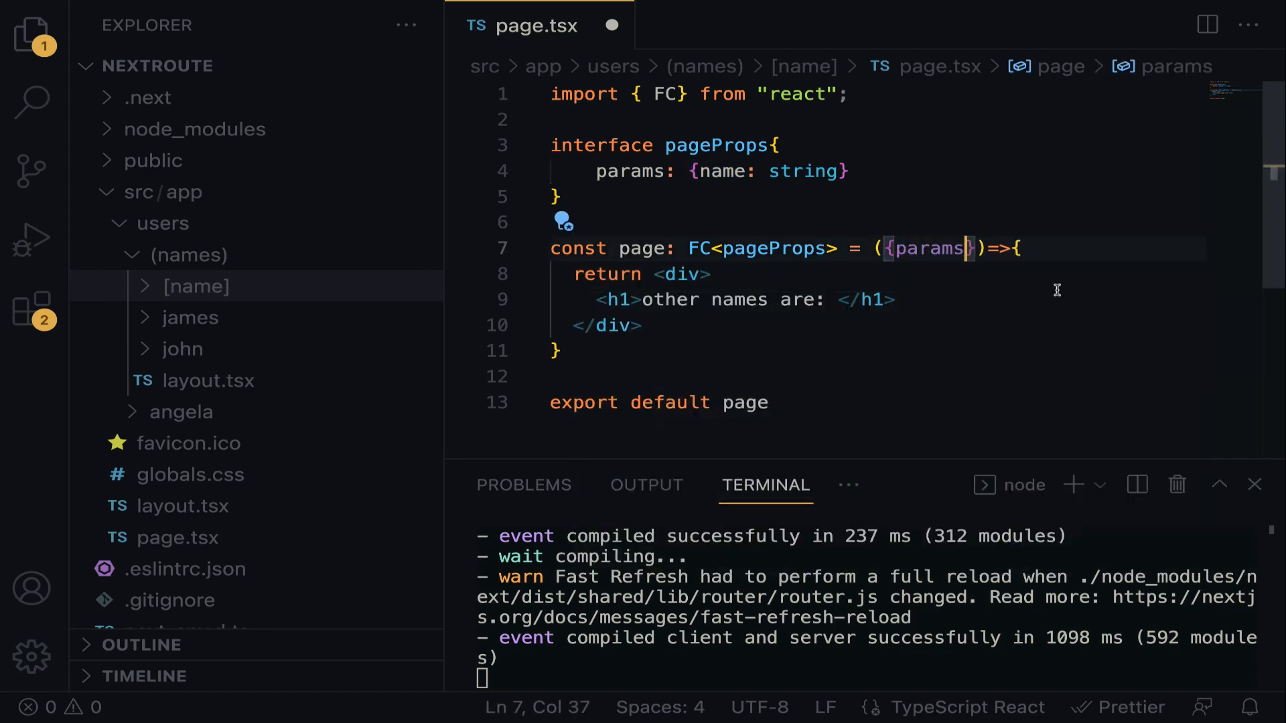
pyautogui.click(834, 299)
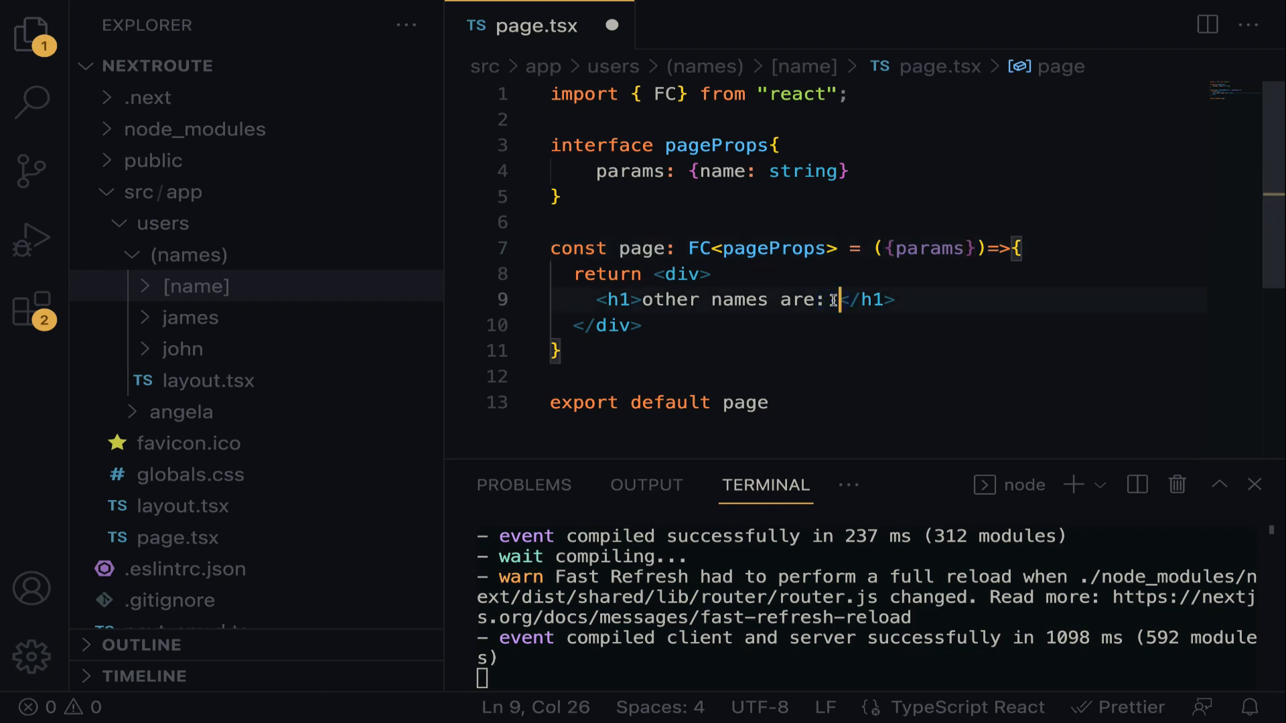
pyautogui.write('{')
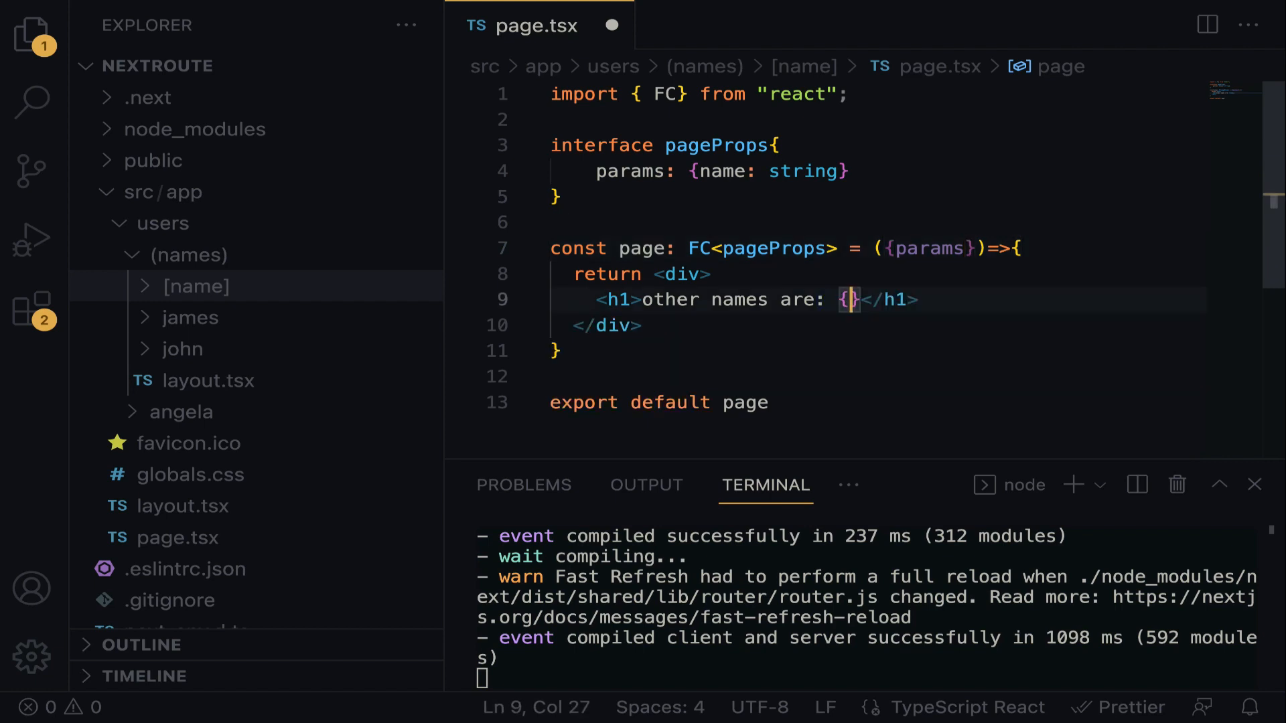
pyautogui.write('para')
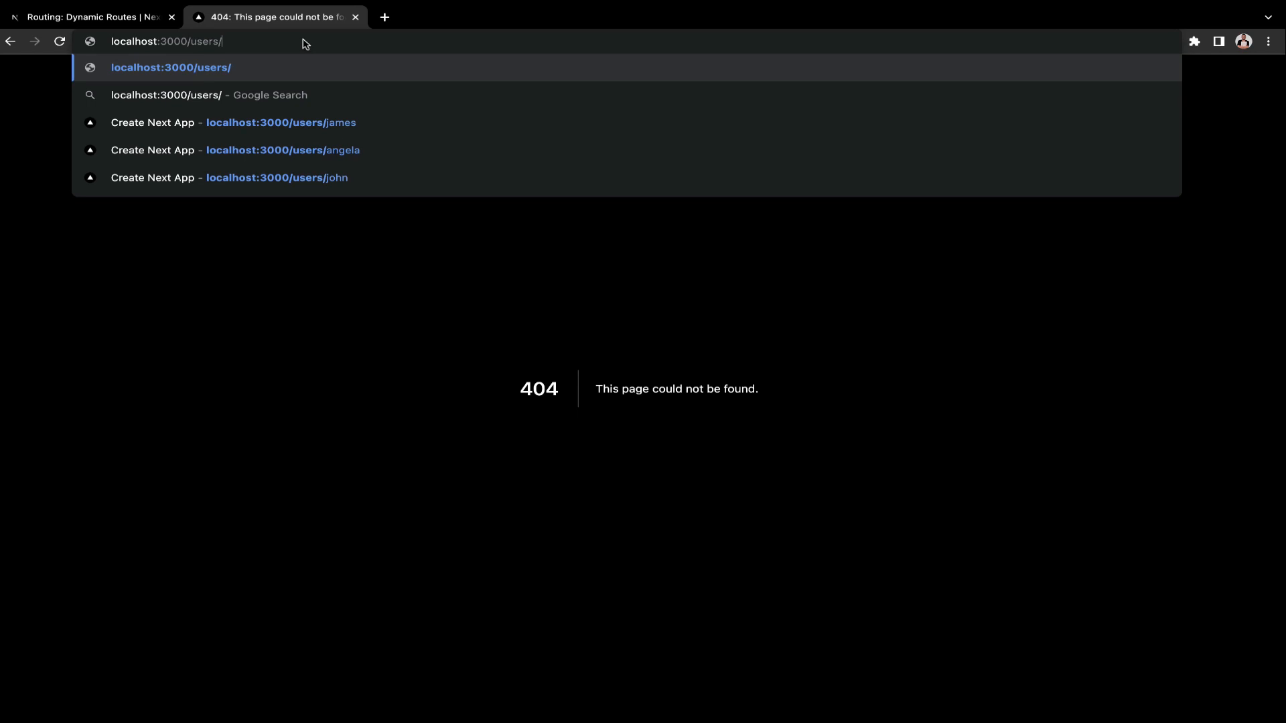
# Step: Navigate to localhost:3000/users/paul to try the dynamic route
pyautogui.write('paul')
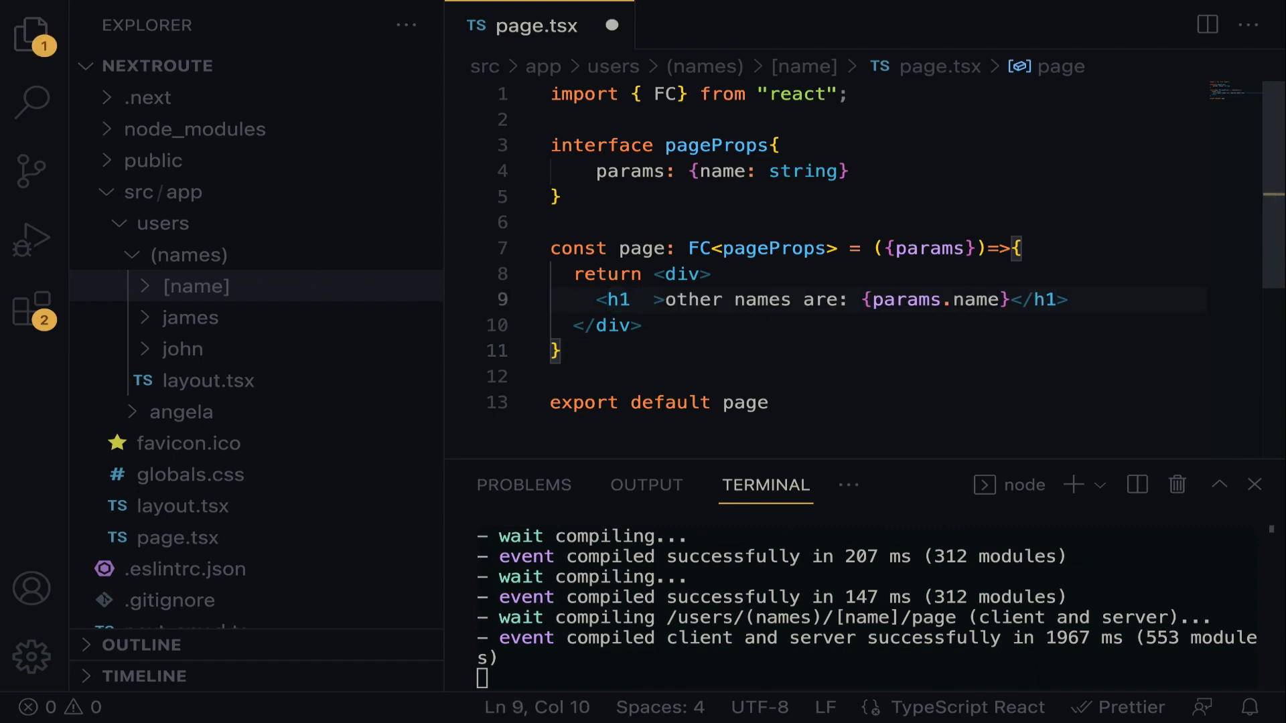
# Step: Give the h1 heading className="text-9xl"
pyautogui.press('Backspace')
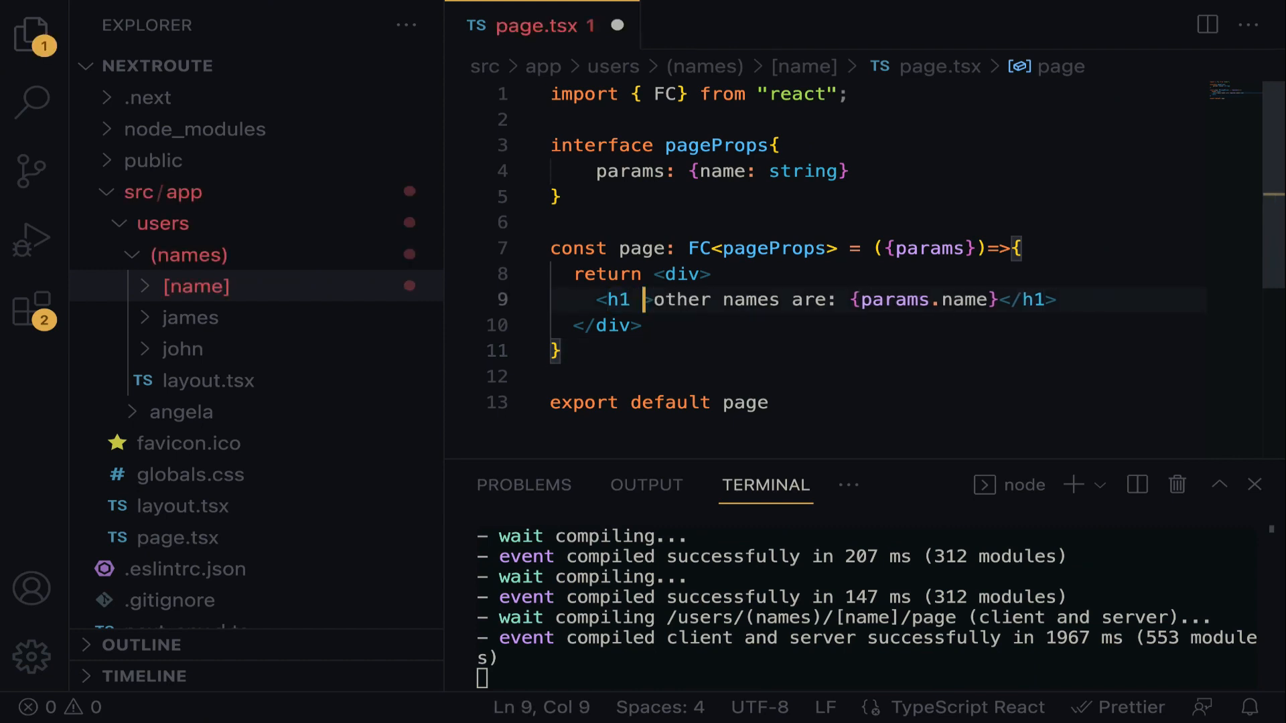
pyautogui.write('className=""')
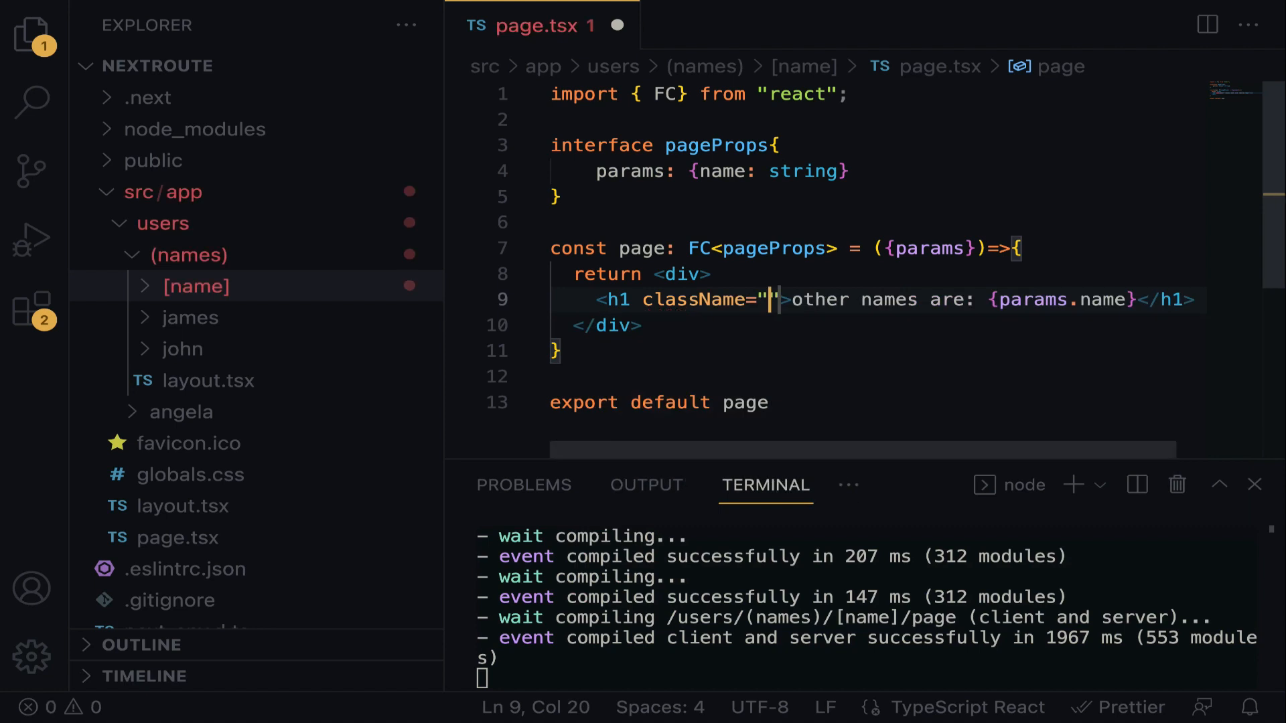
pyautogui.write('text')
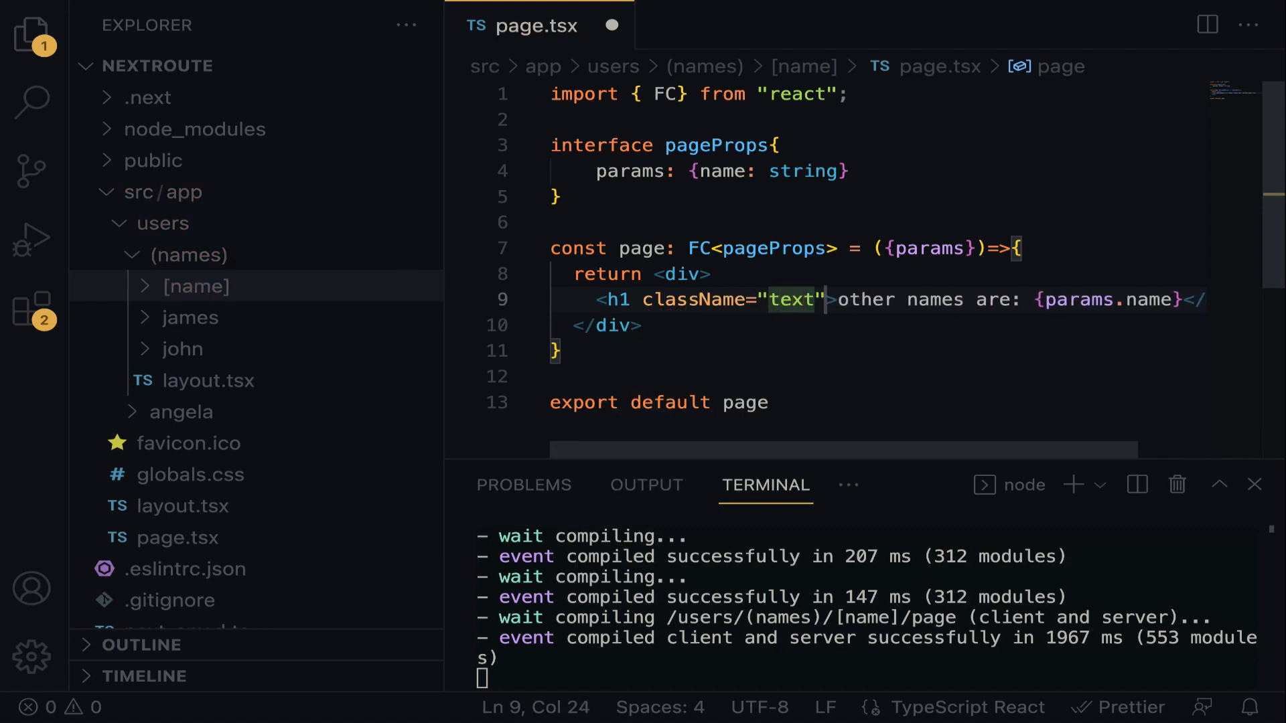
pyautogui.write('-')
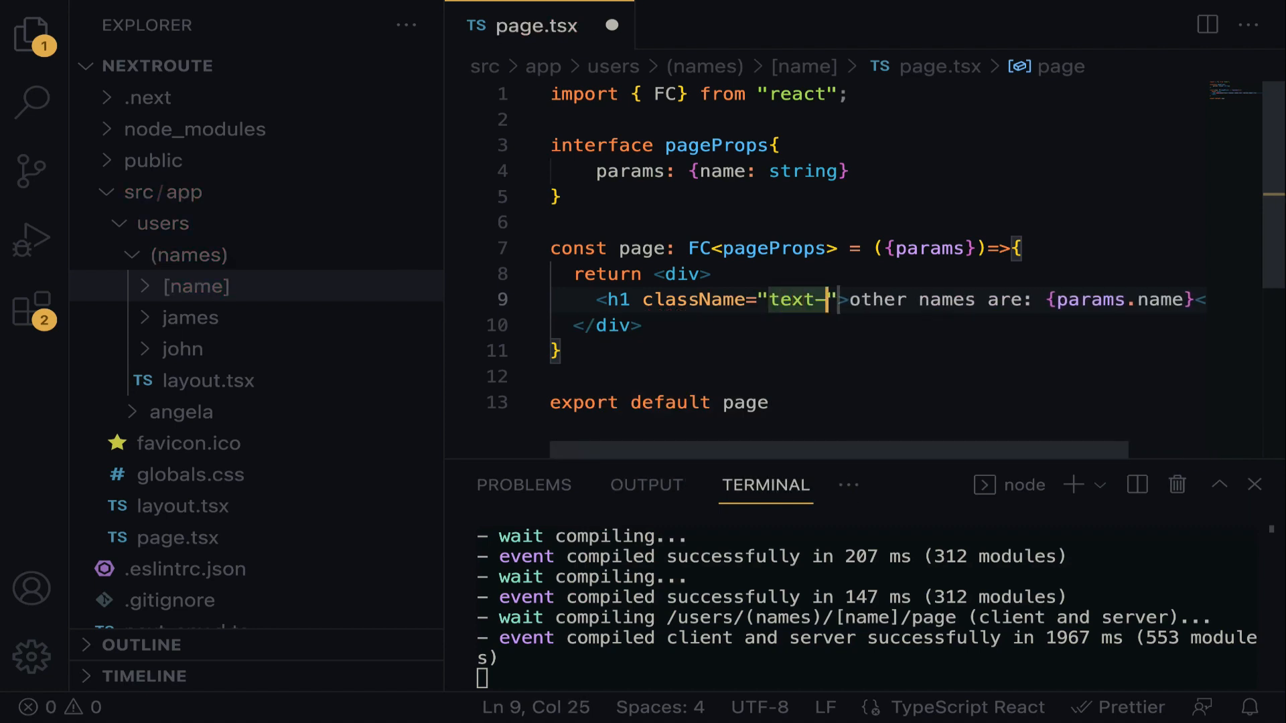
pyautogui.write('9xl')
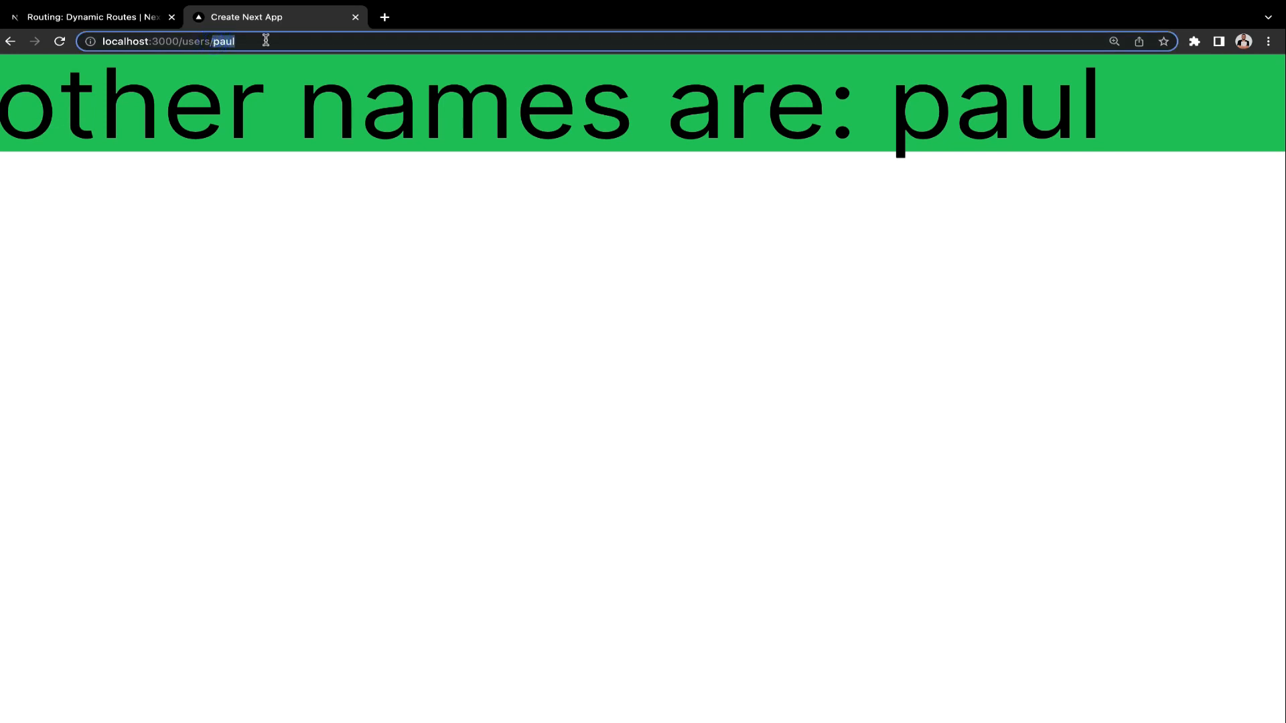
# Step: Navigate to localhost:3000/users/daisy
pyautogui.write('daisy')
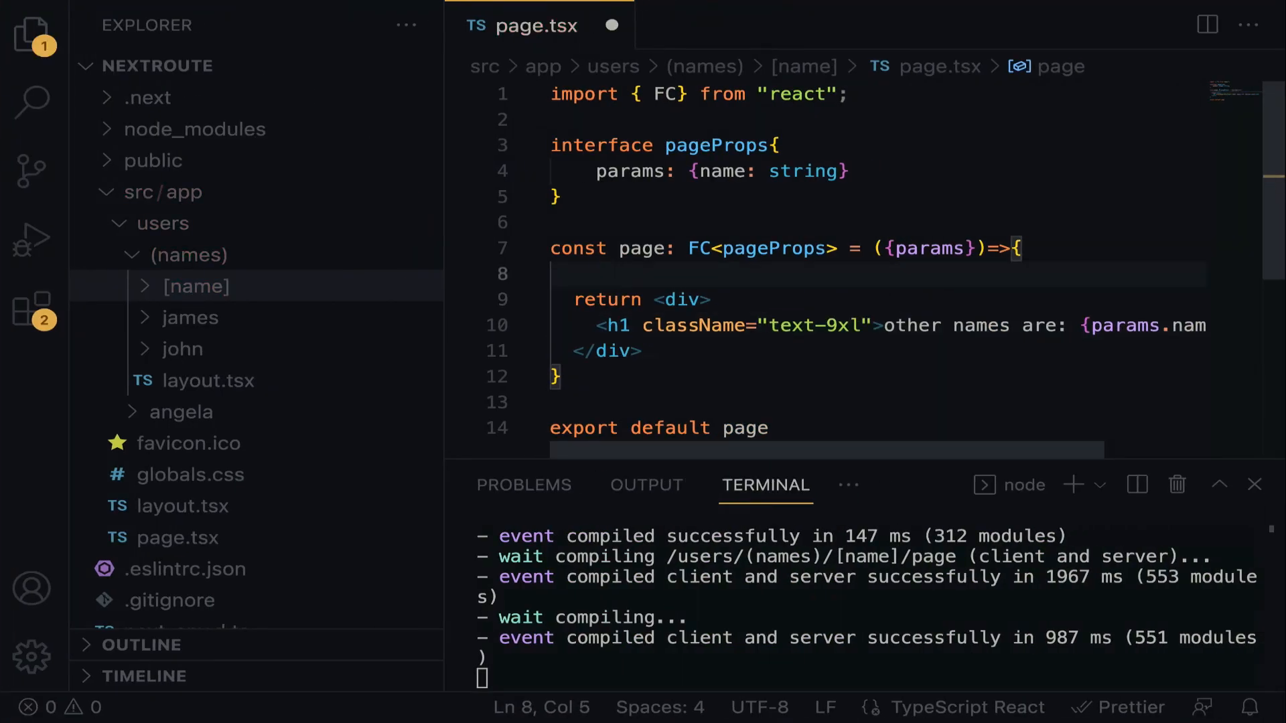
# Step: Add console.log(params) above the return so the terminal prints { name: 'daisy' }
pyautogui.write('console')
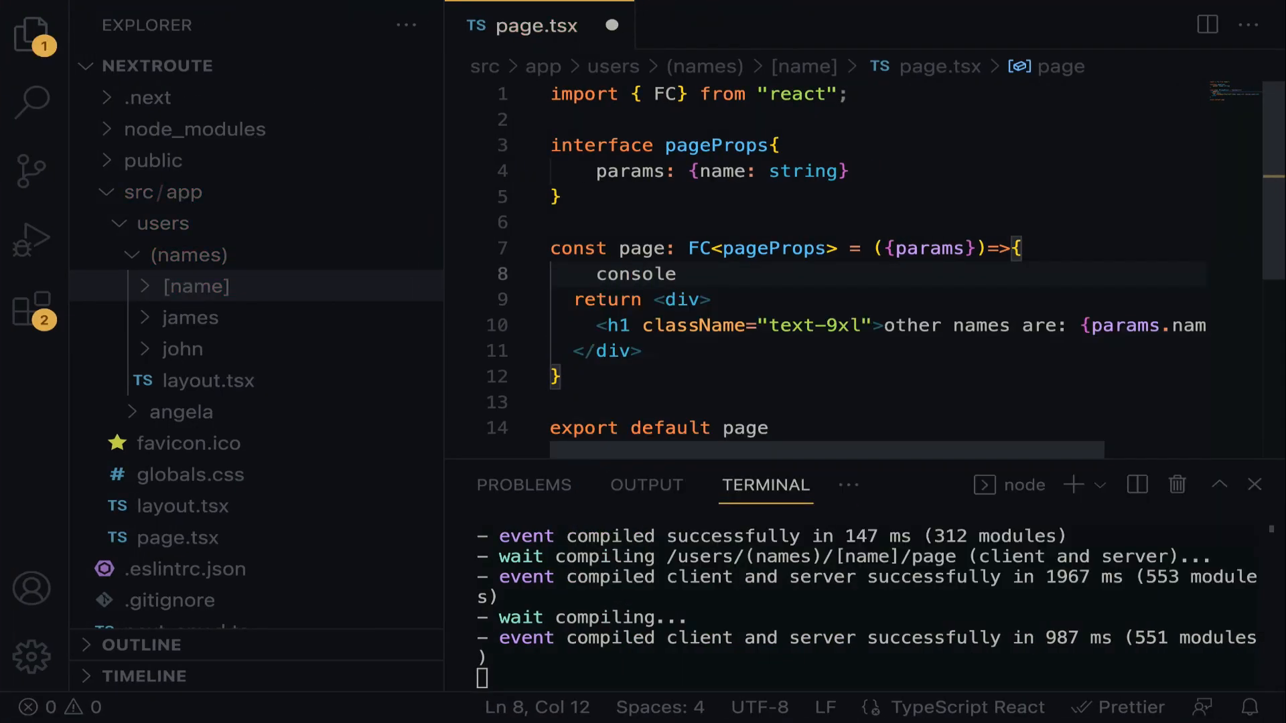
pyautogui.write('.log')
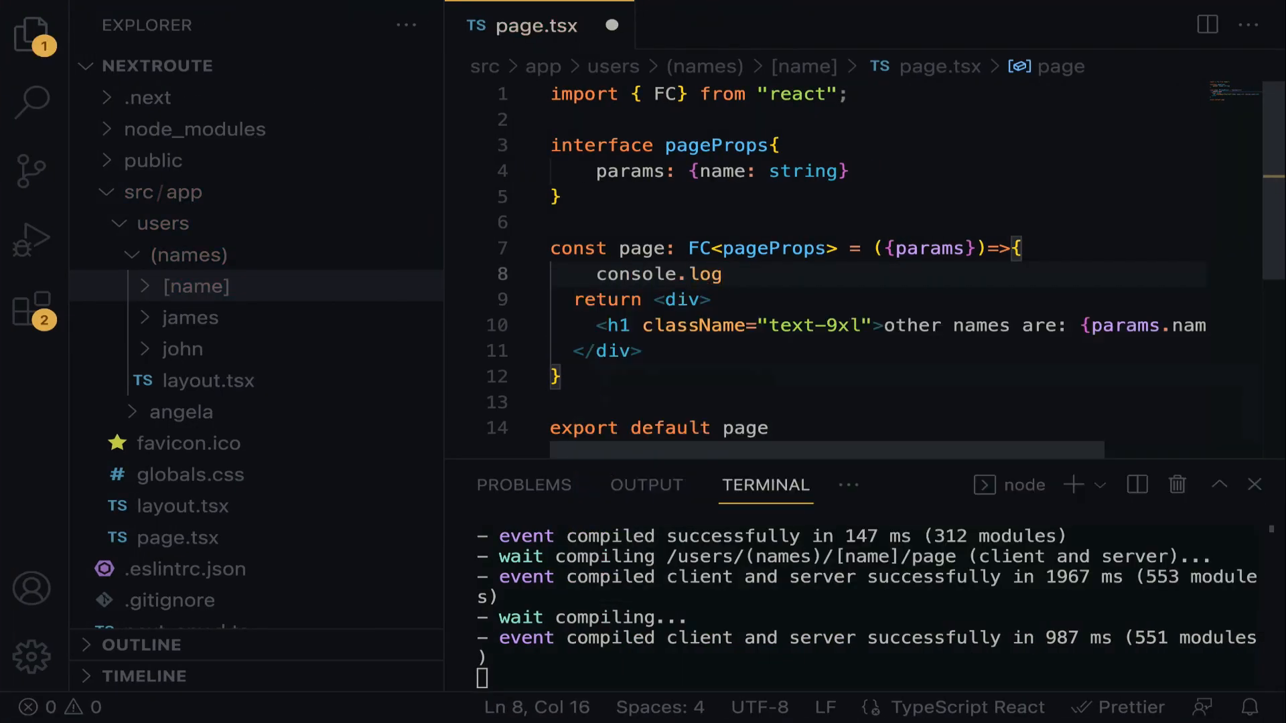
pyautogui.write('(params)')
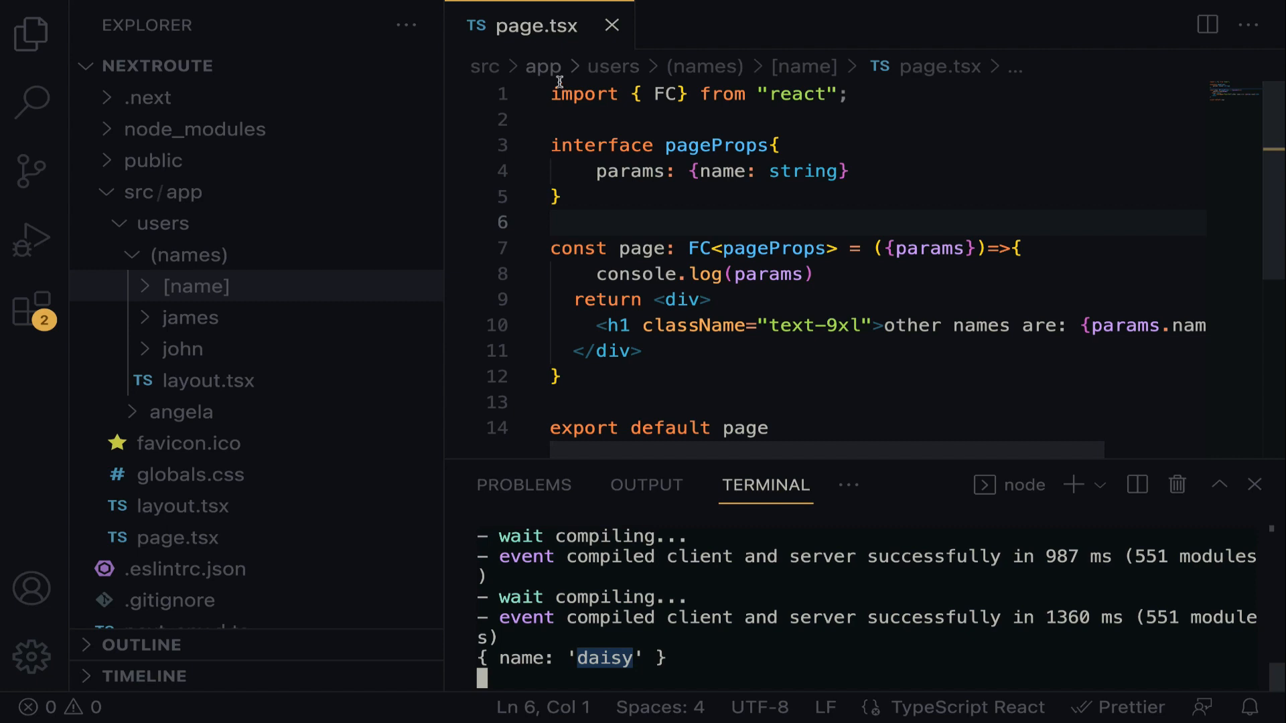
# Step: Add a 'use client'; directive on line 1 of page.tsx
pyautogui.press('Enter')
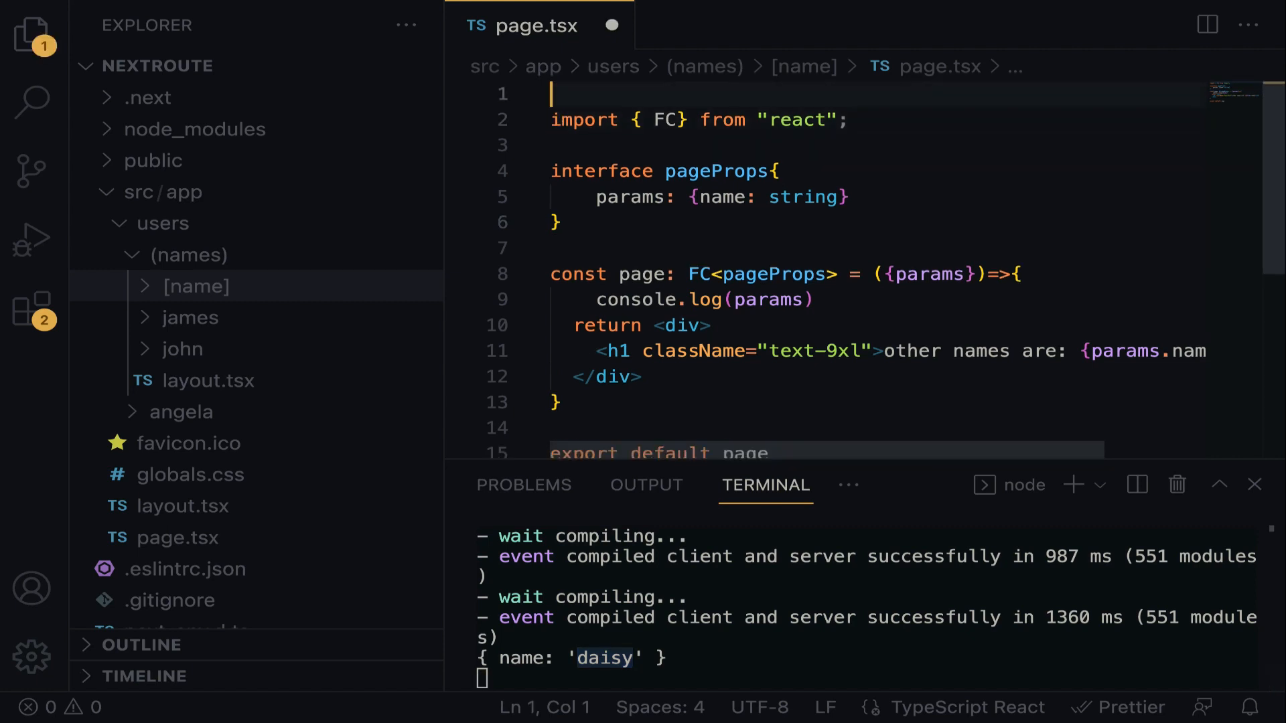
pyautogui.write("'")
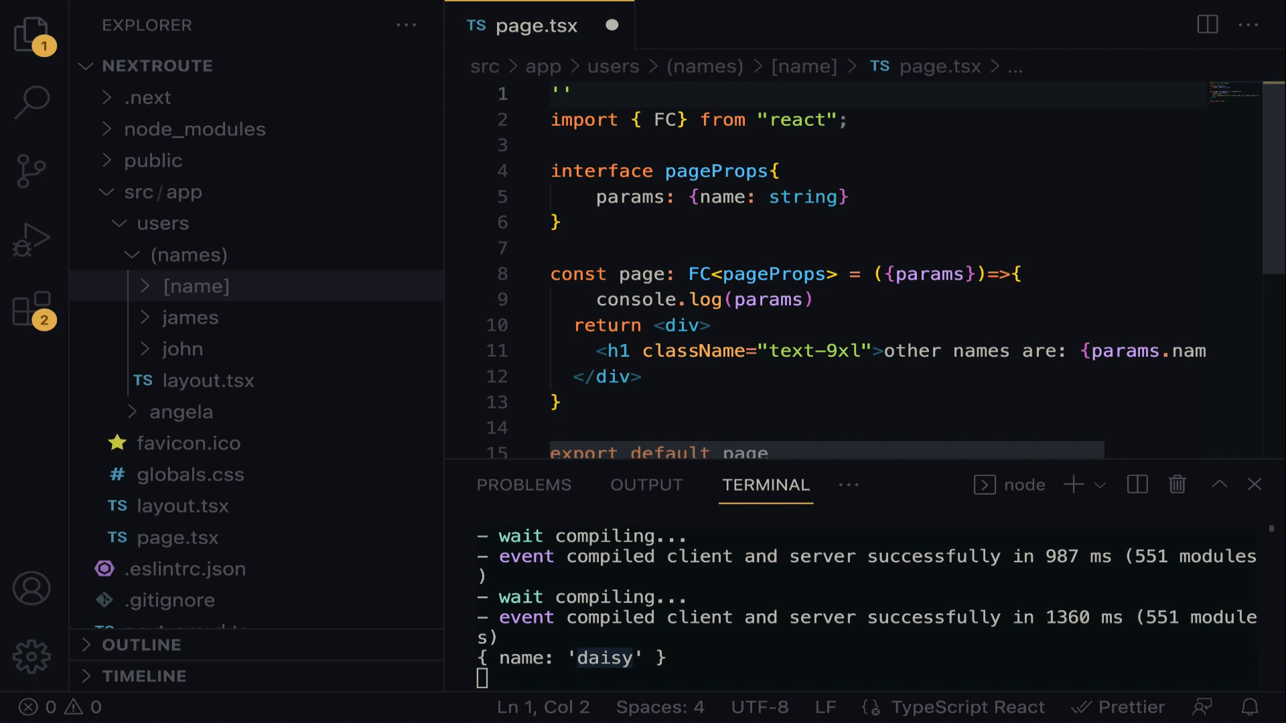
pyautogui.write('use cl')
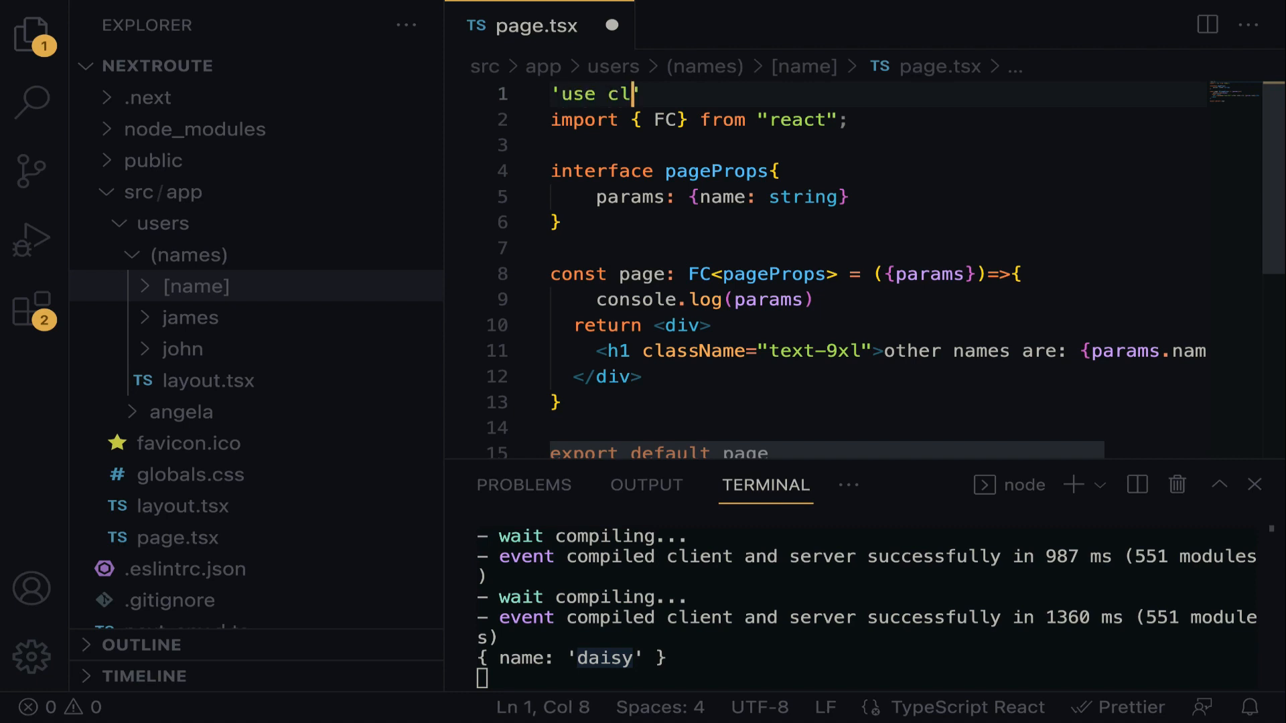
pyautogui.write("ient'")
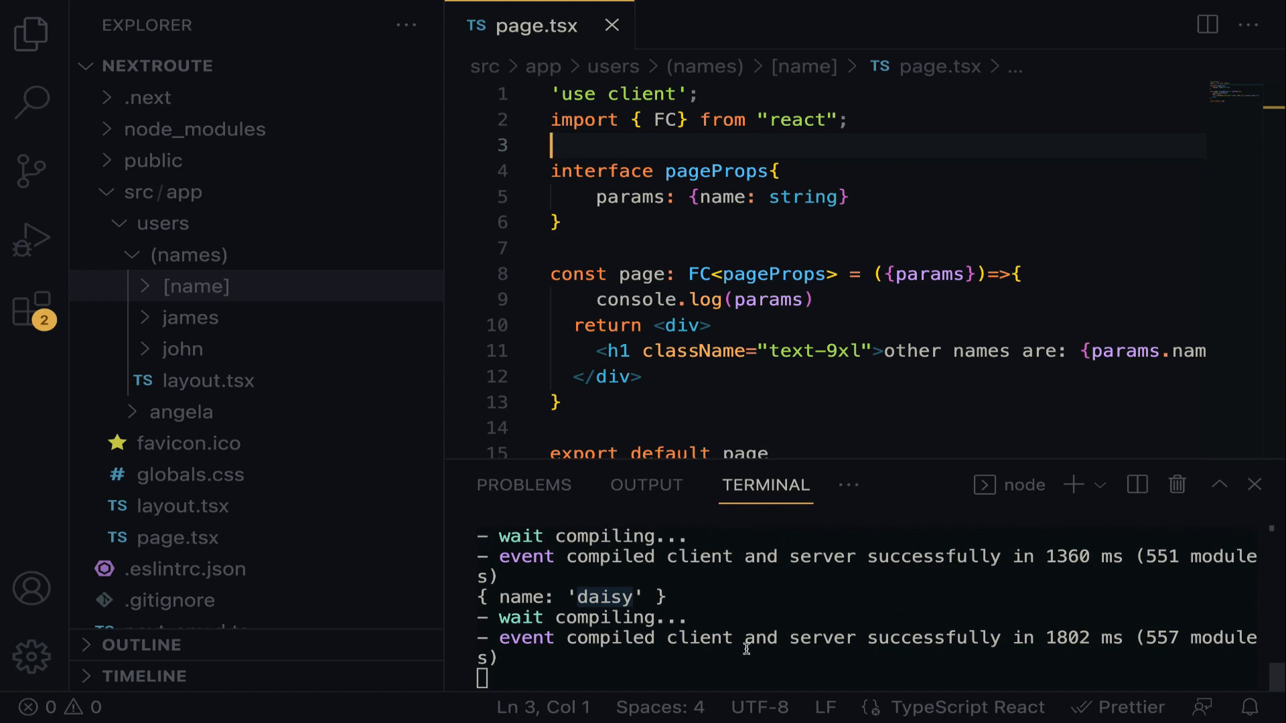
pyautogui.moveTo(795, 605)
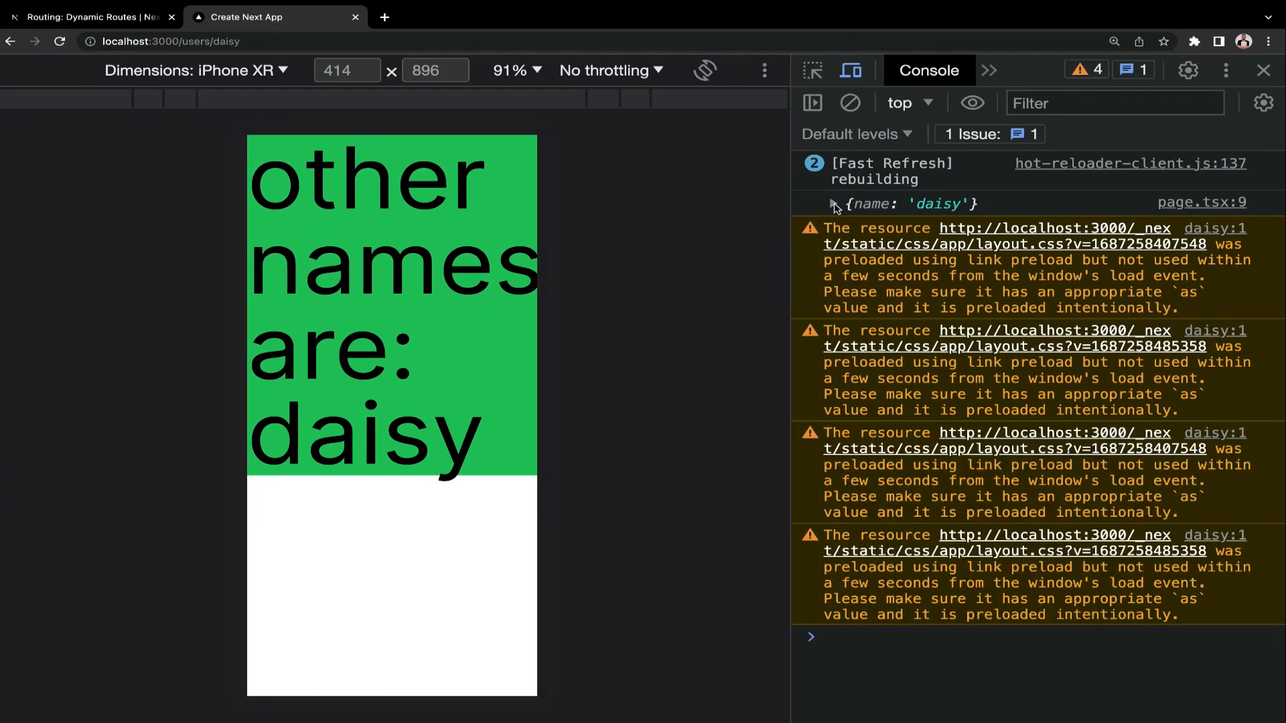
# Step: Expand the logged {name: 'daisy'} object in the DevTools console, then close DevTools
pyautogui.click(830, 204)
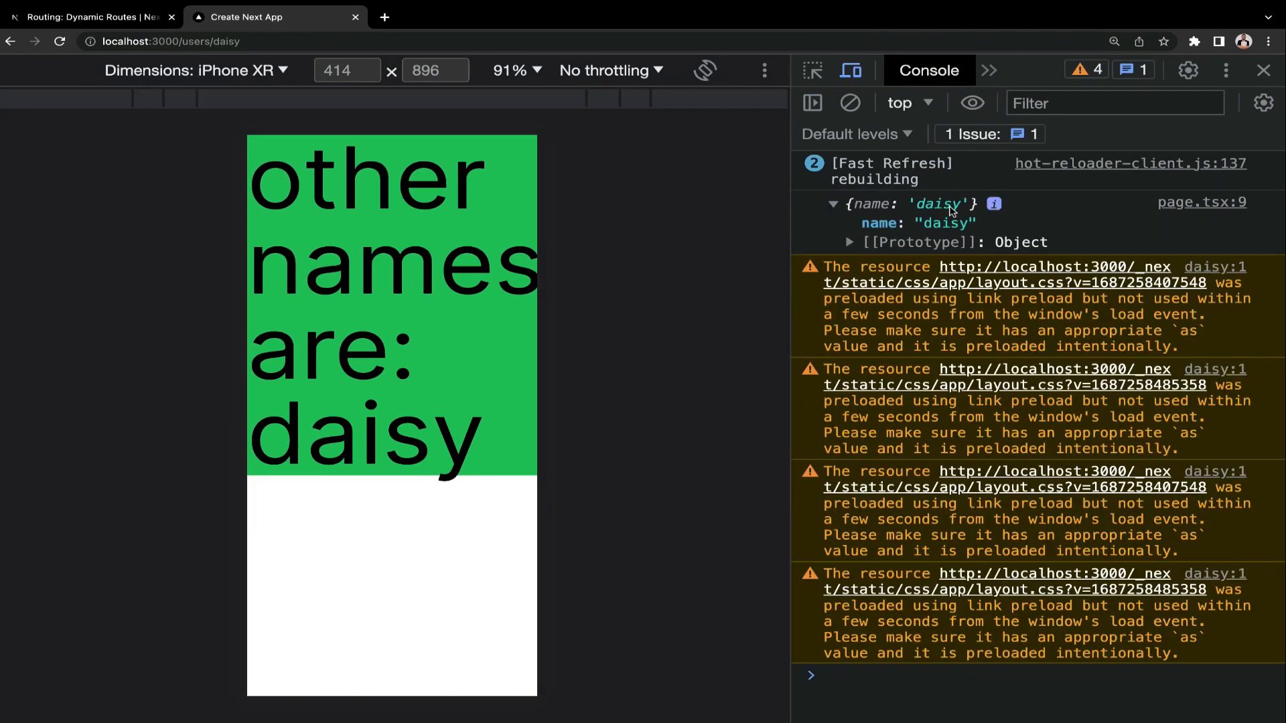
pyautogui.click(1263, 69)
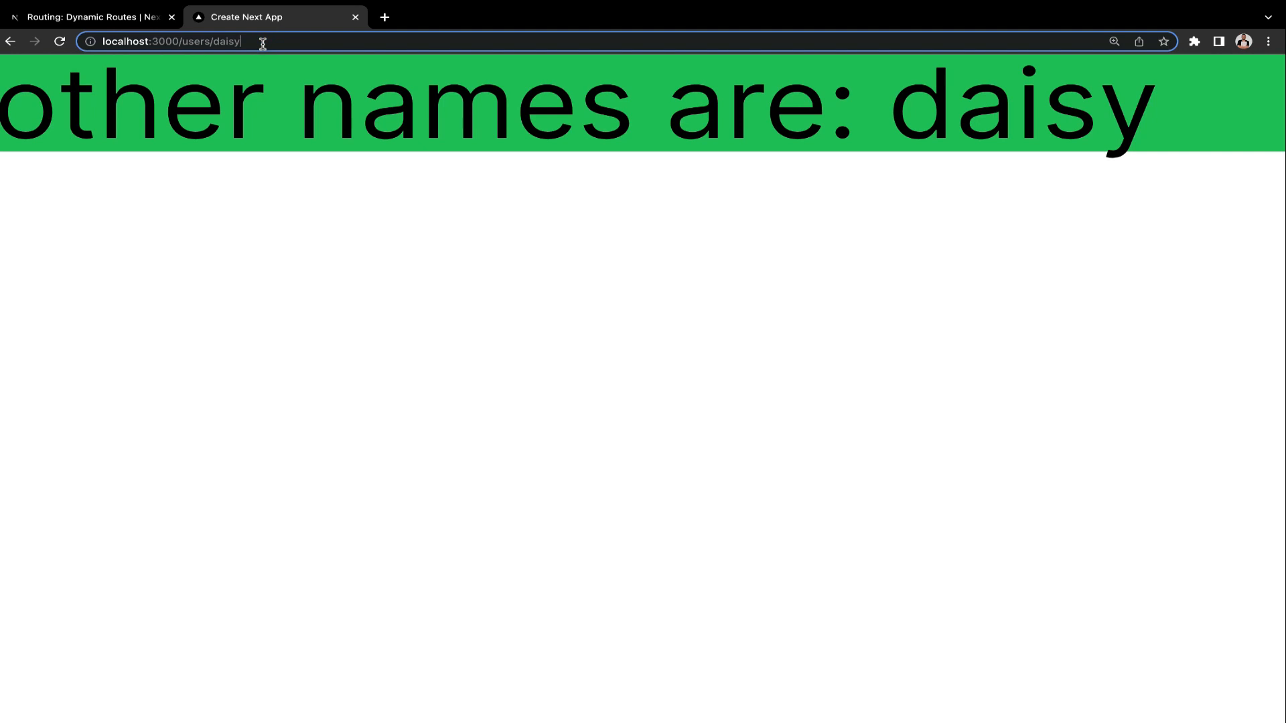
# Step: Navigate to users/daisy/1 to test a URL with an extra segment
pyautogui.write('/1')
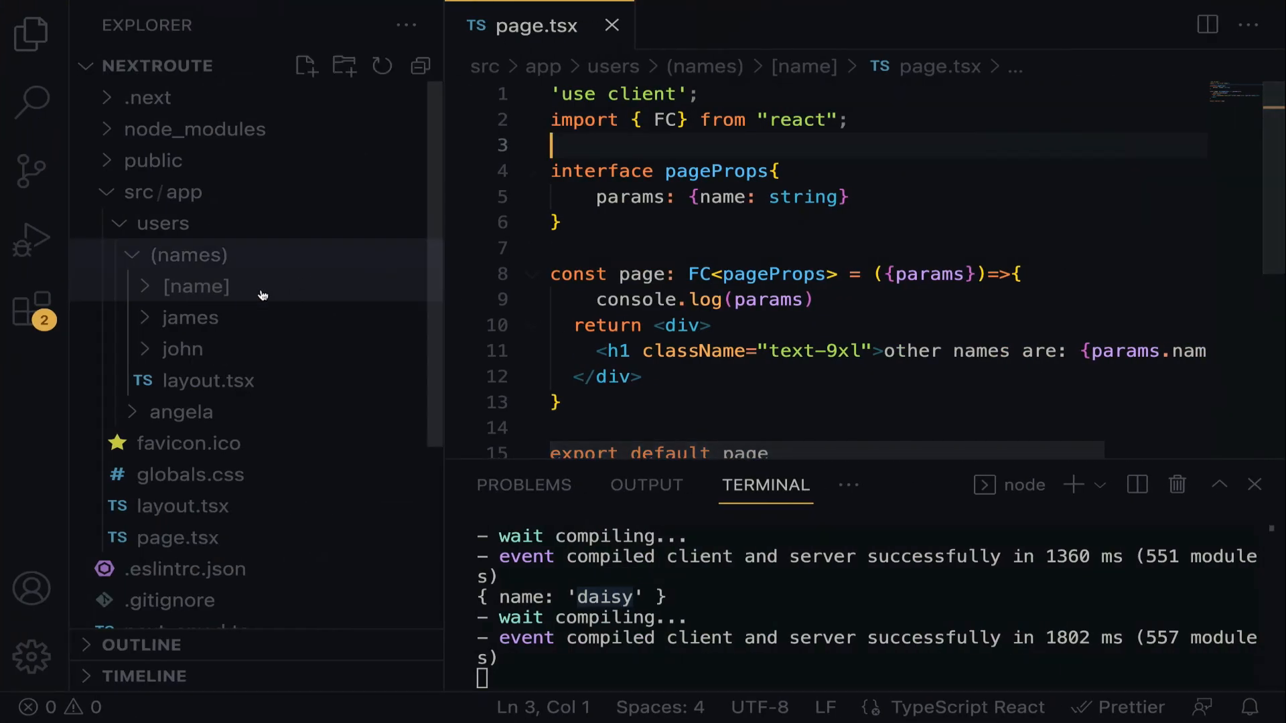
# Step: Rename the [name] folder to the catch-all [...name], declining the update-imports prompt
pyautogui.rightClick(197, 286)
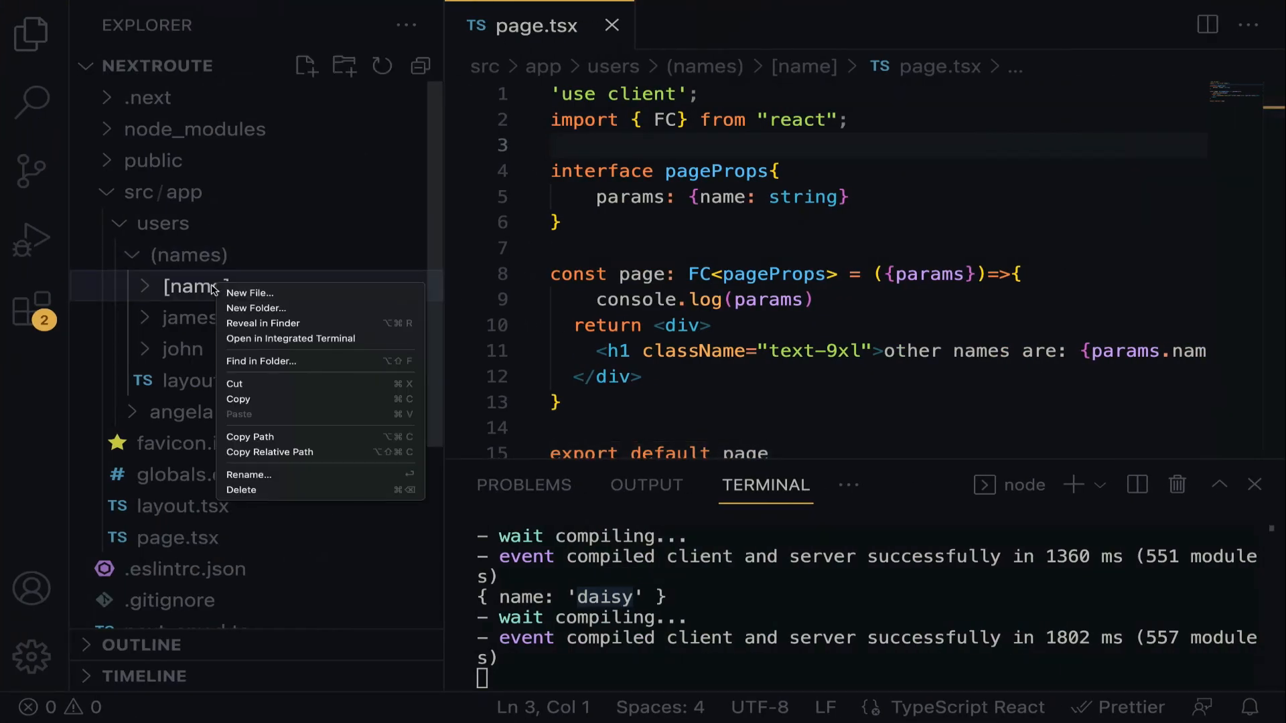
pyautogui.moveTo(239, 400)
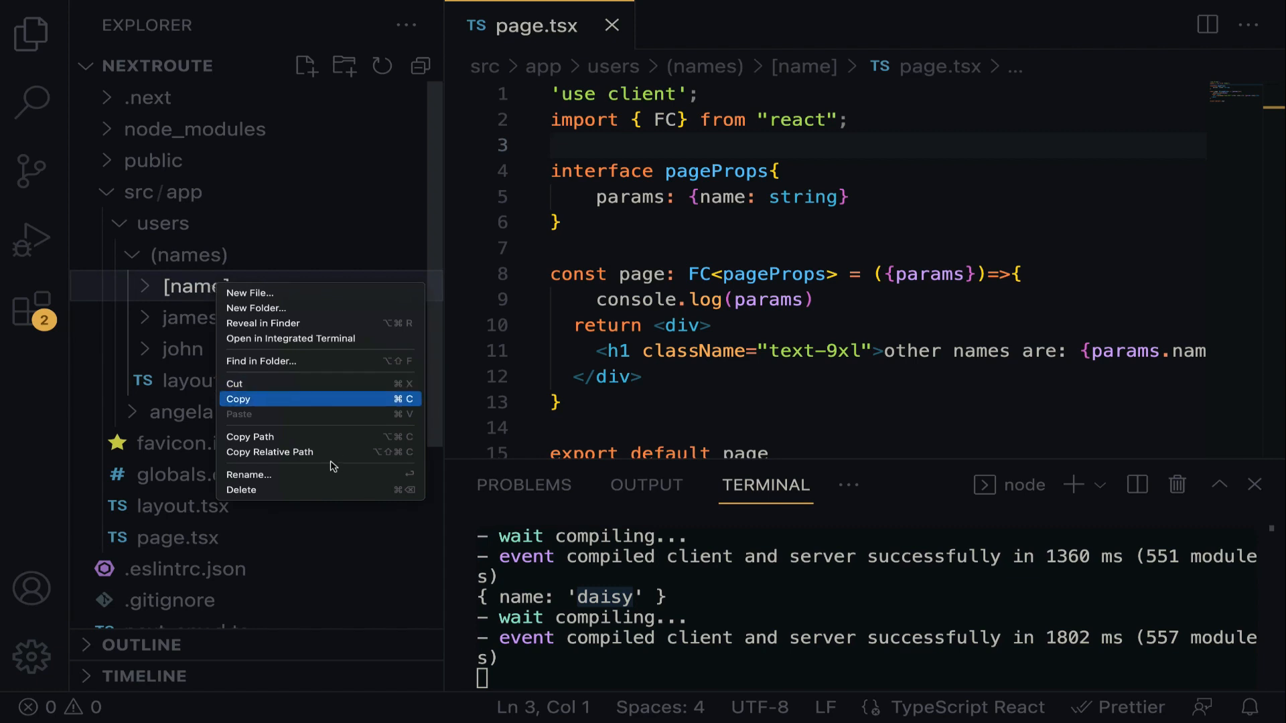
pyautogui.click(248, 474)
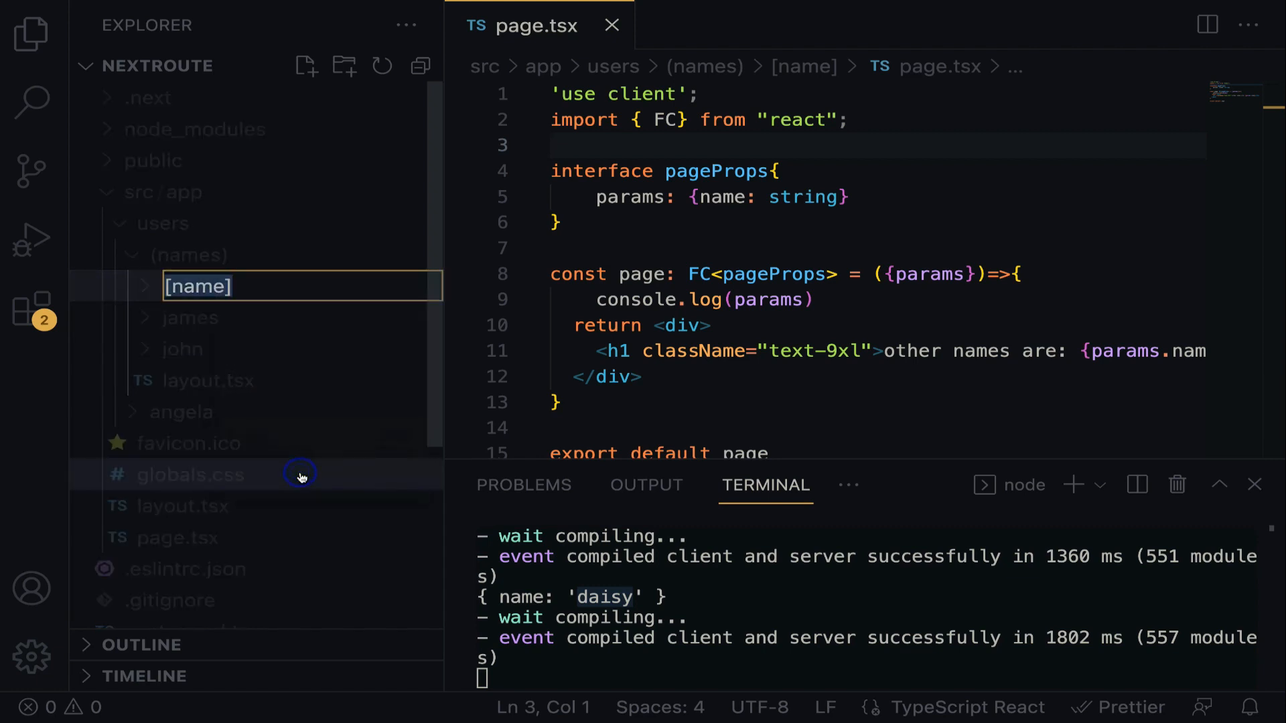
pyautogui.moveTo(299, 474)
pyautogui.write('...')
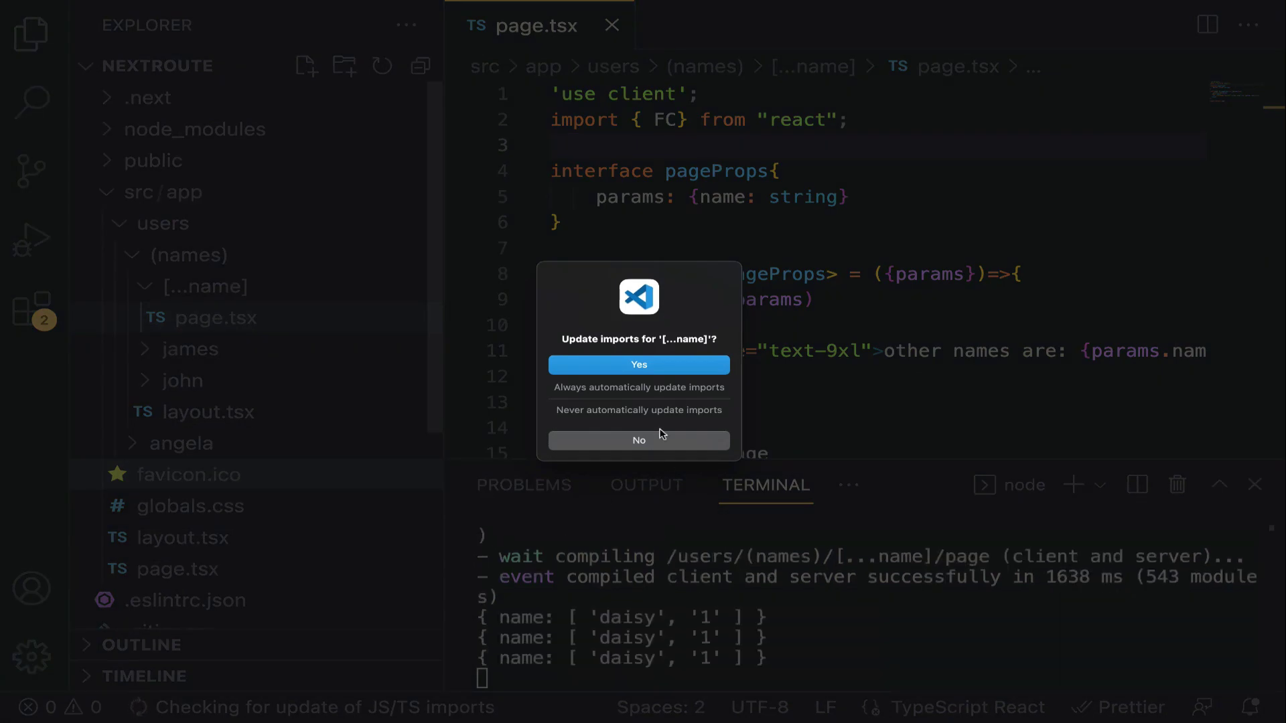
pyautogui.click(639, 440)
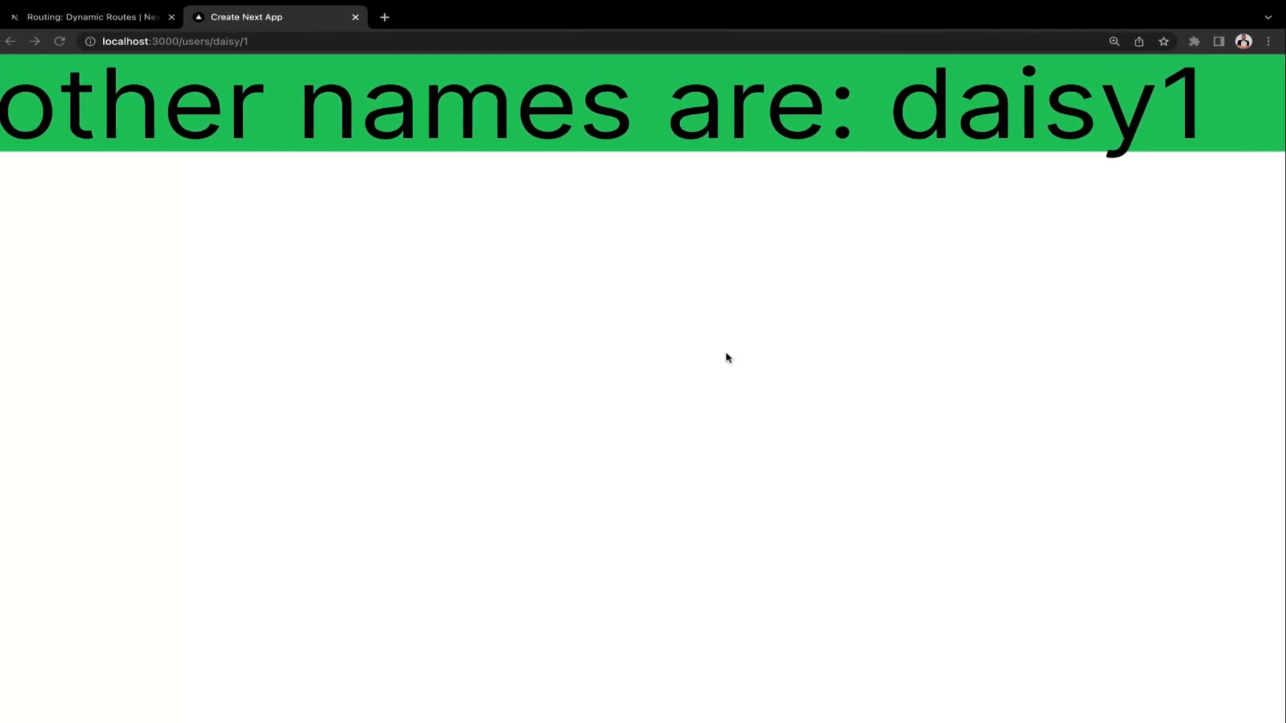
pyautogui.moveTo(926, 86)
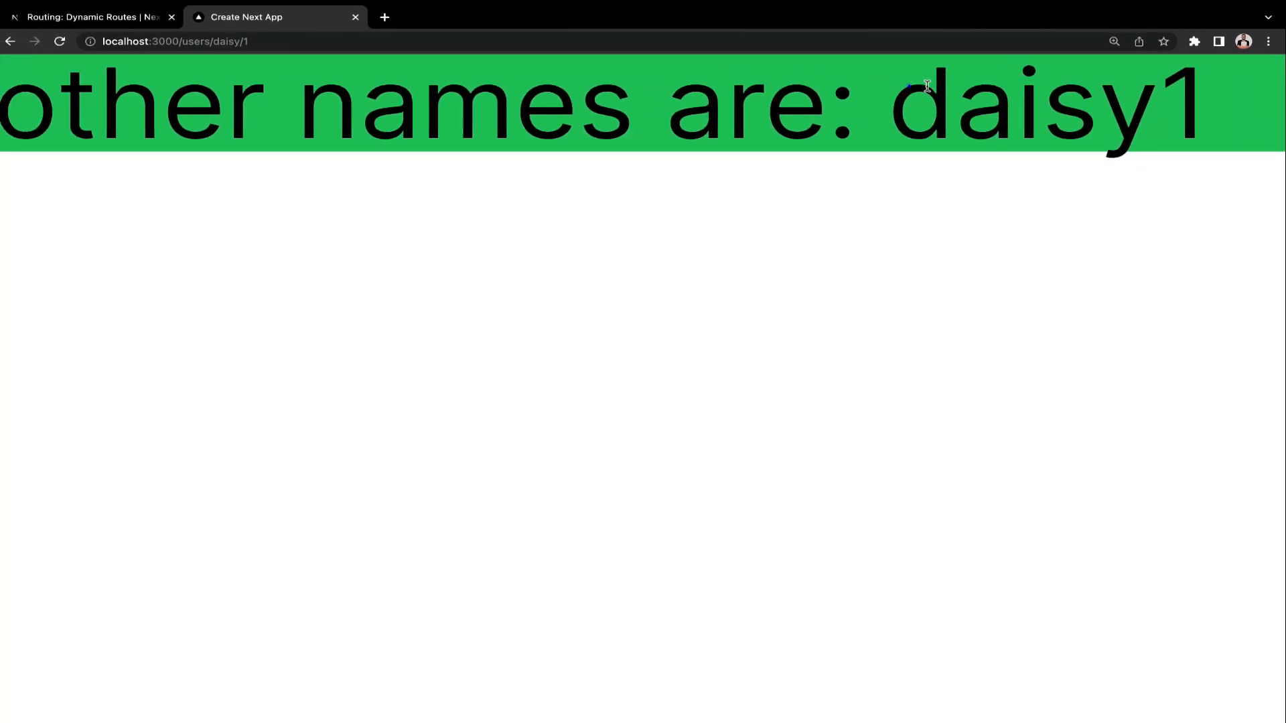
# Step: Load the address /users/daisy/1/abc/qty/pop with five name segments
pyautogui.doubleClick(1184, 103)
pyautogui.write('/abc/')
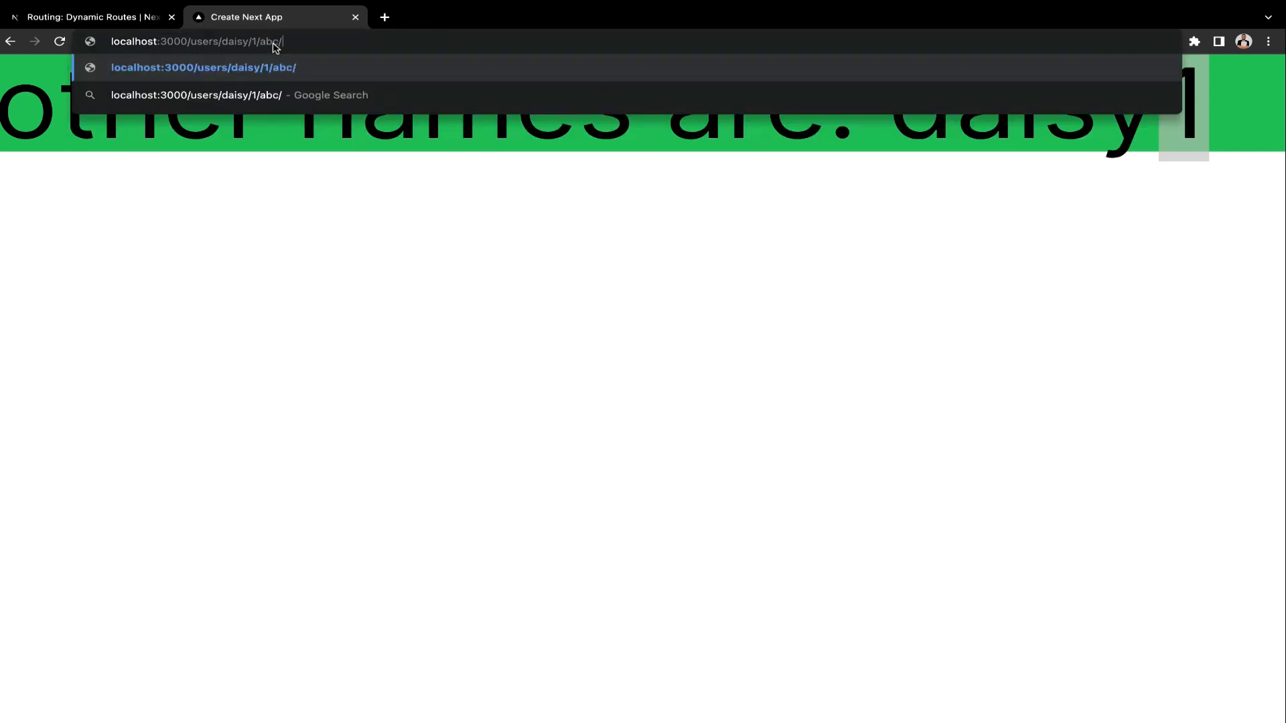
pyautogui.write('qty/')
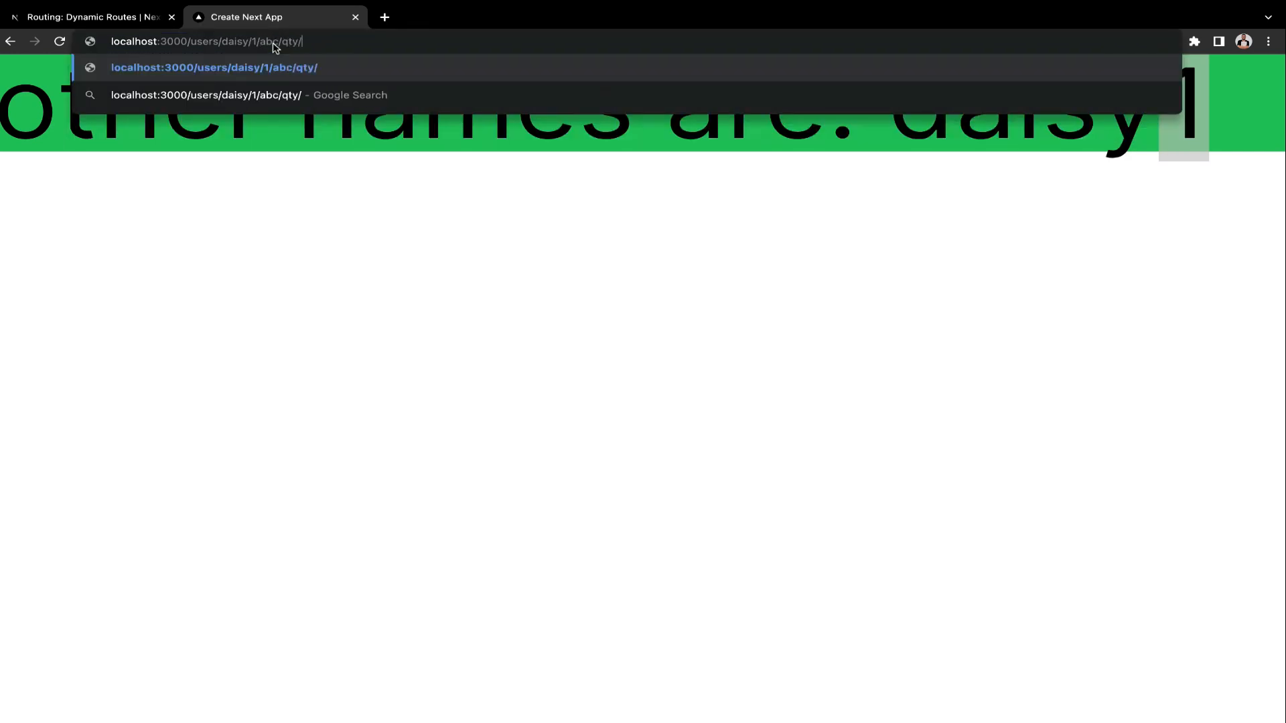
pyautogui.press('Return')
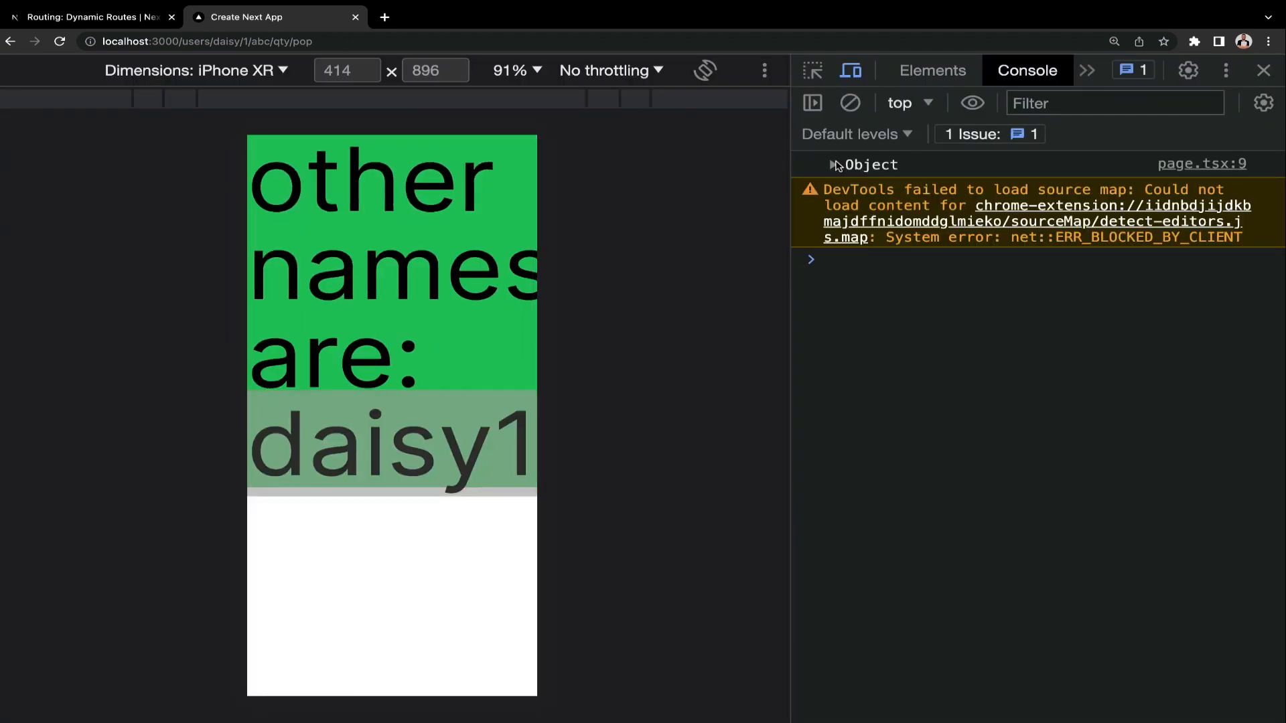
# Step: Expand the logged params object in the Console to see the five-item name array
pyautogui.click(835, 164)
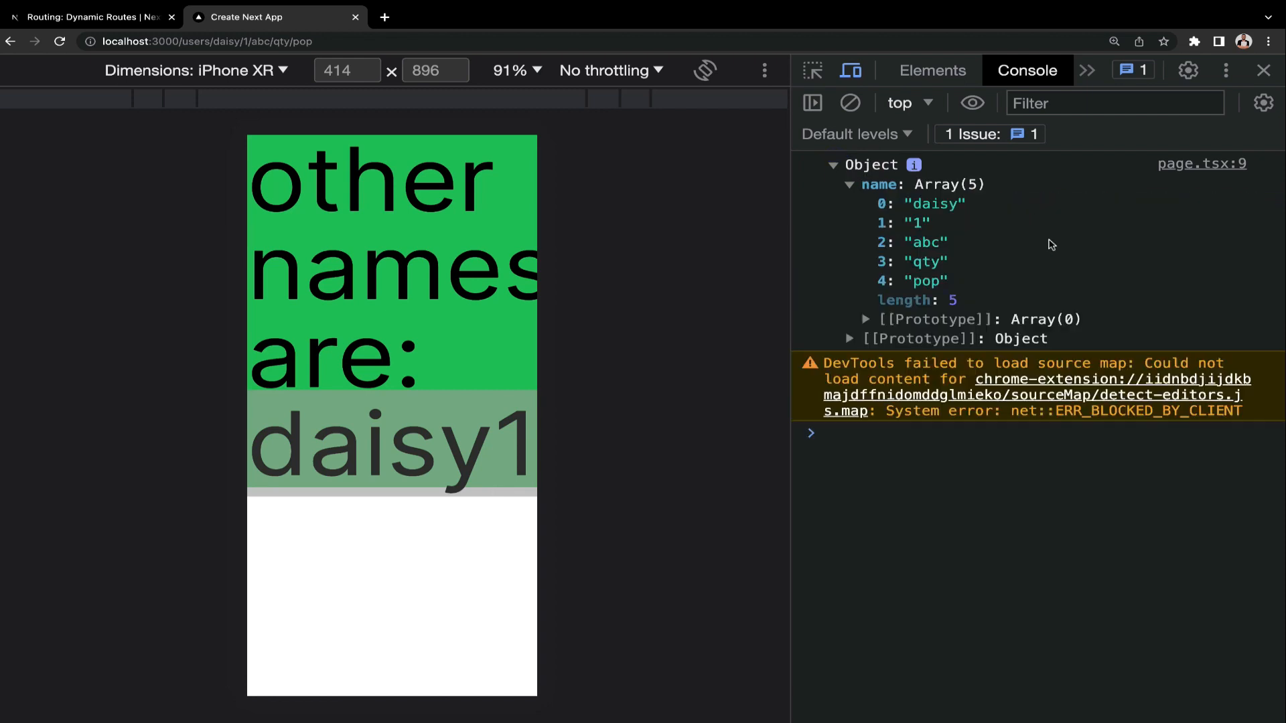
pyautogui.moveTo(953, 276)
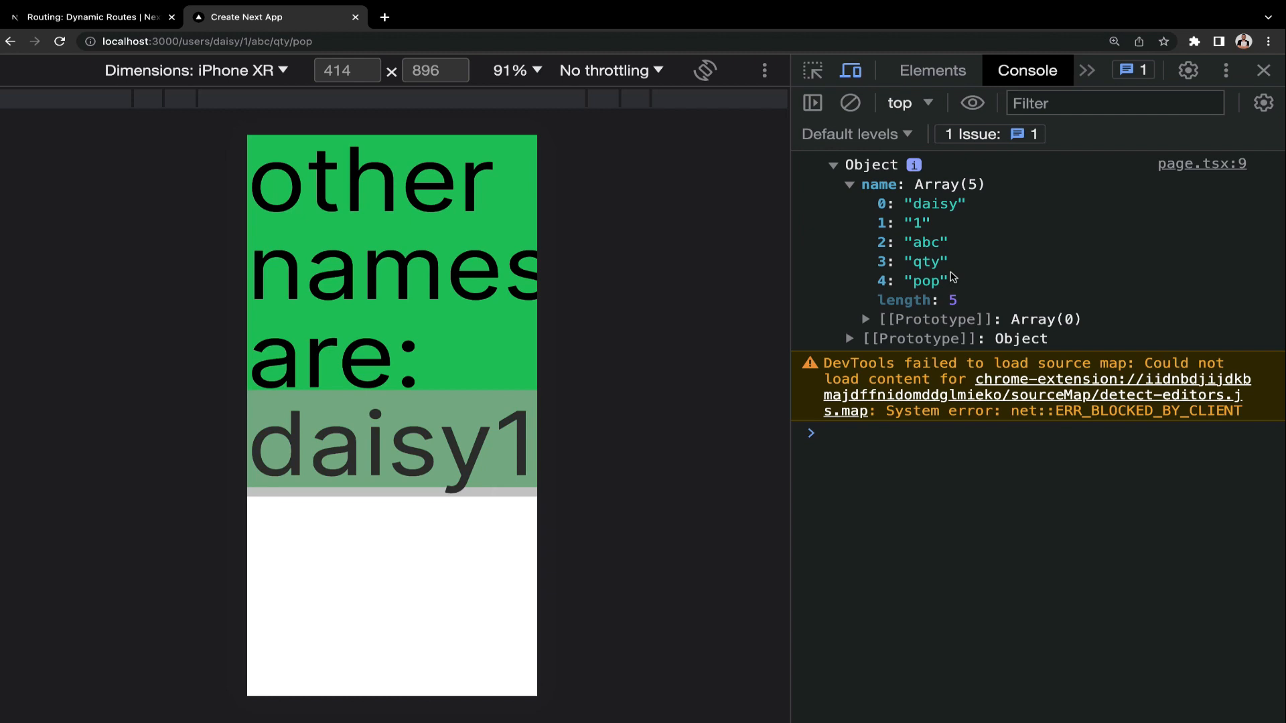
pyautogui.press('alt+tab')
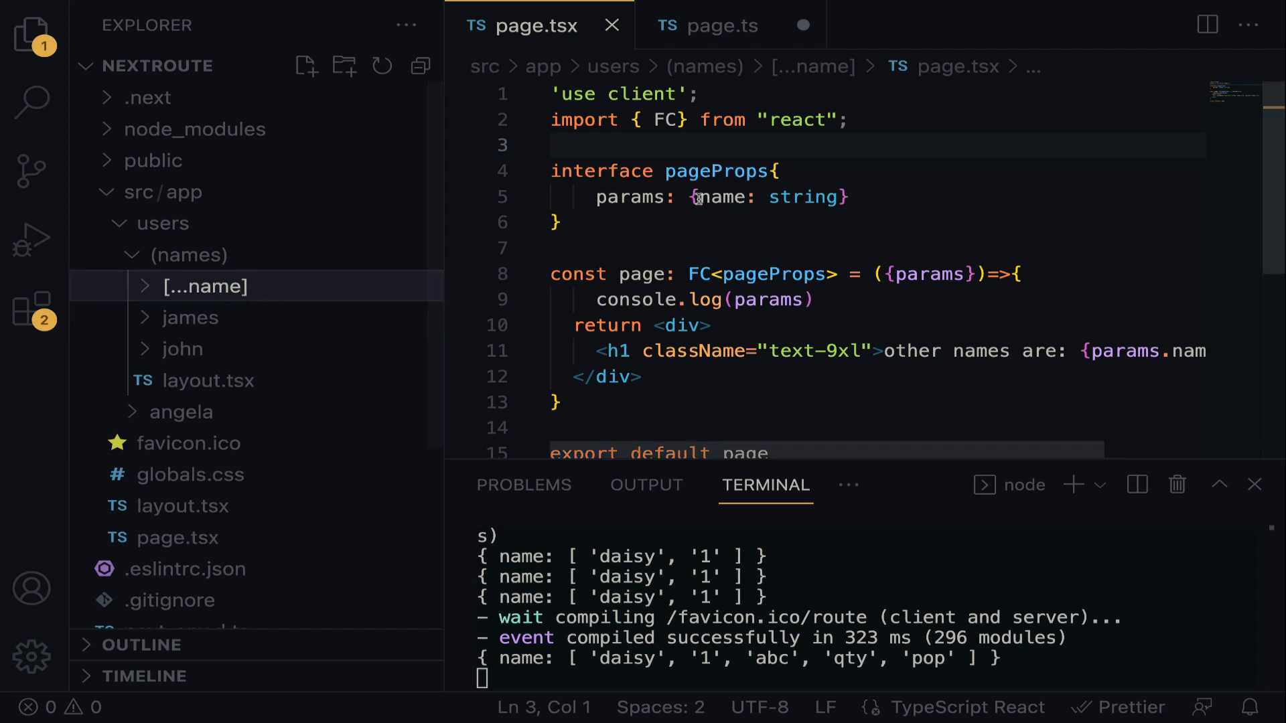
# Step: Change the params key from name to names in the pageProps interface, then dismiss DevTools
pyautogui.doubleClick(725, 197)
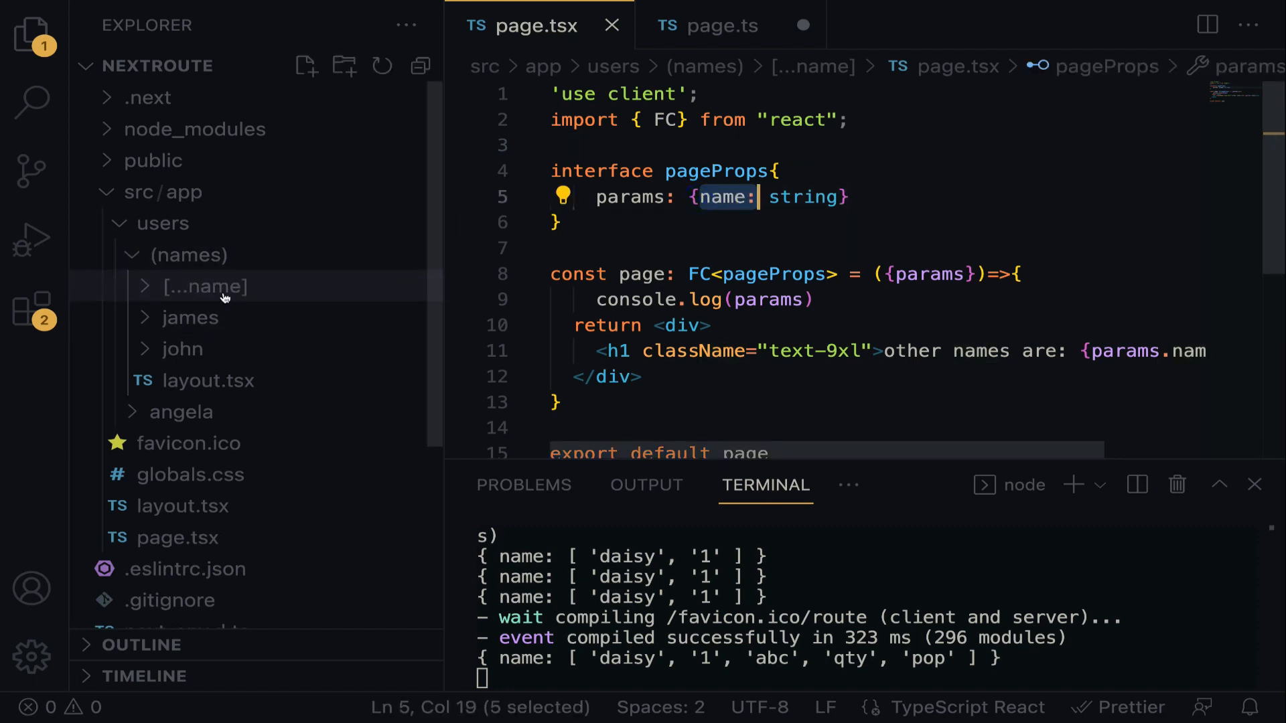
pyautogui.hscroll(3)
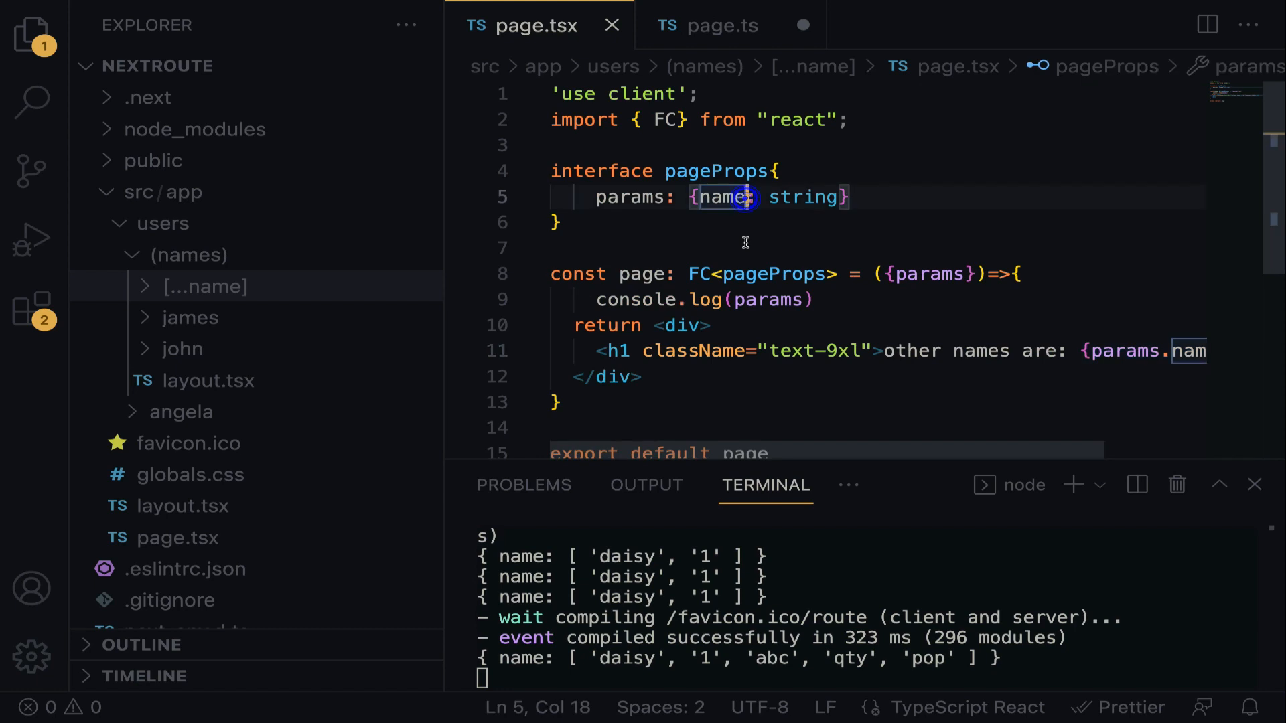
pyautogui.write('s')
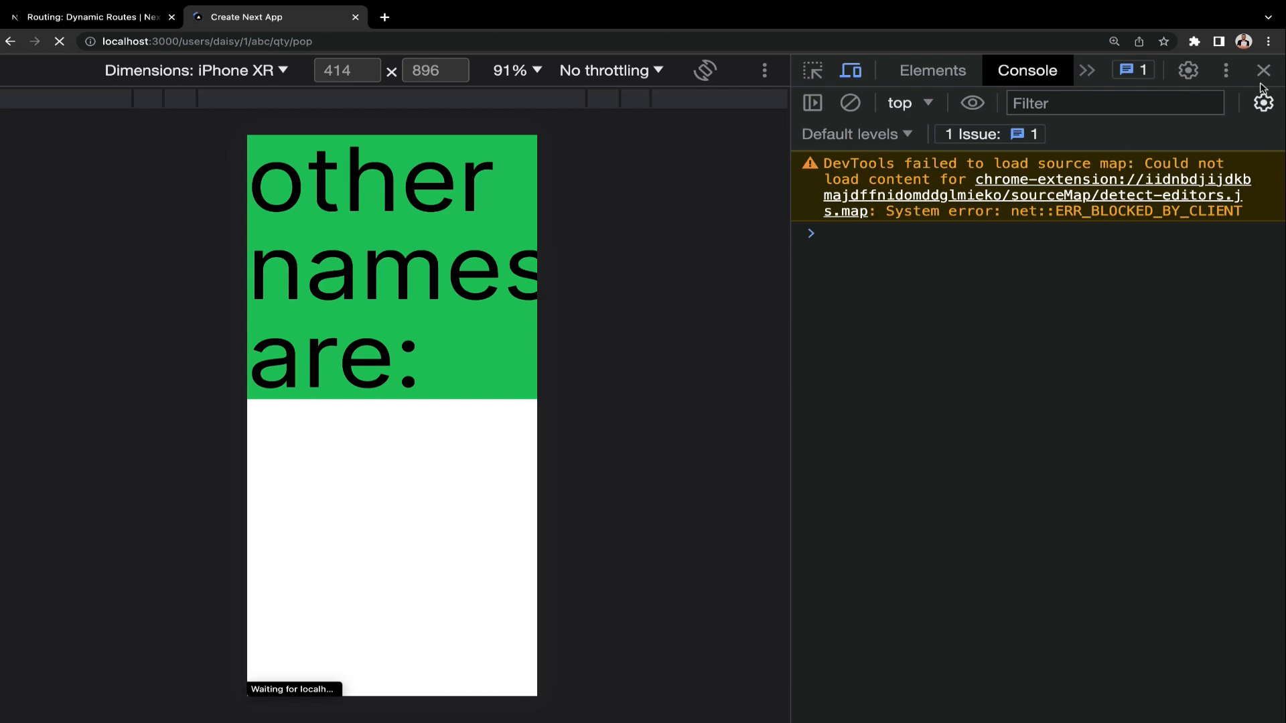
pyautogui.click(1264, 70)
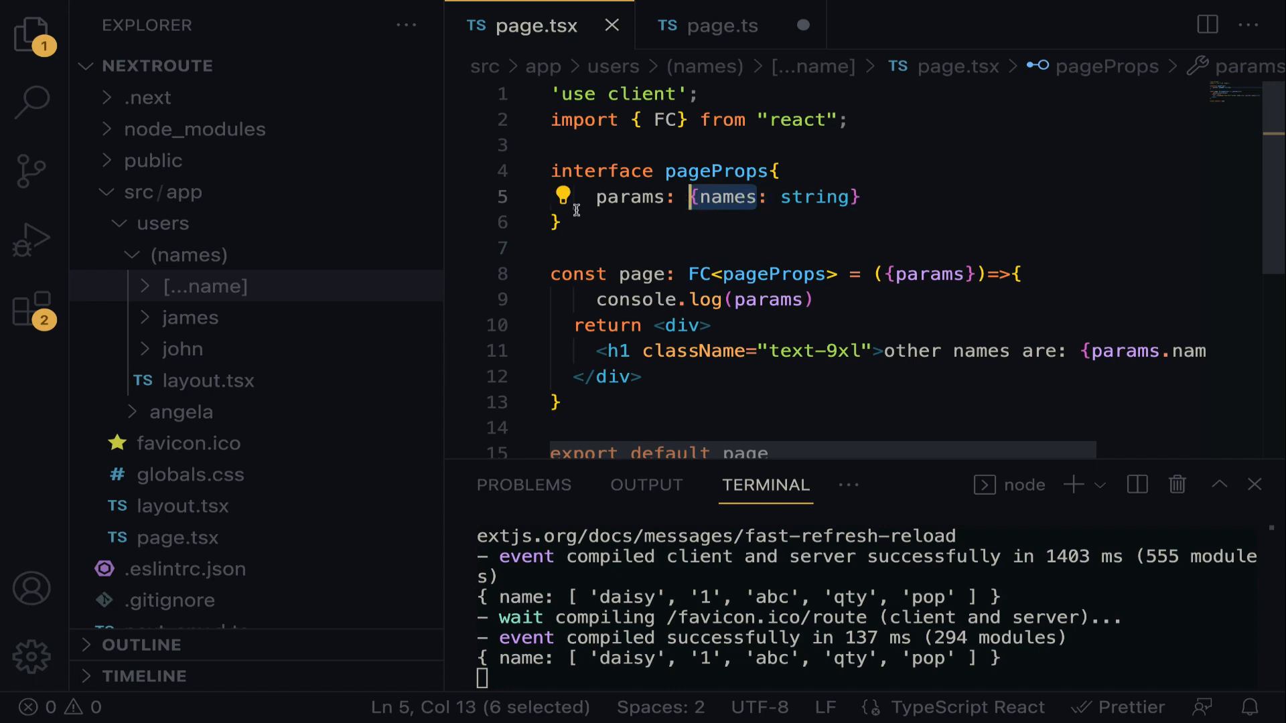
pyautogui.moveTo(276, 293)
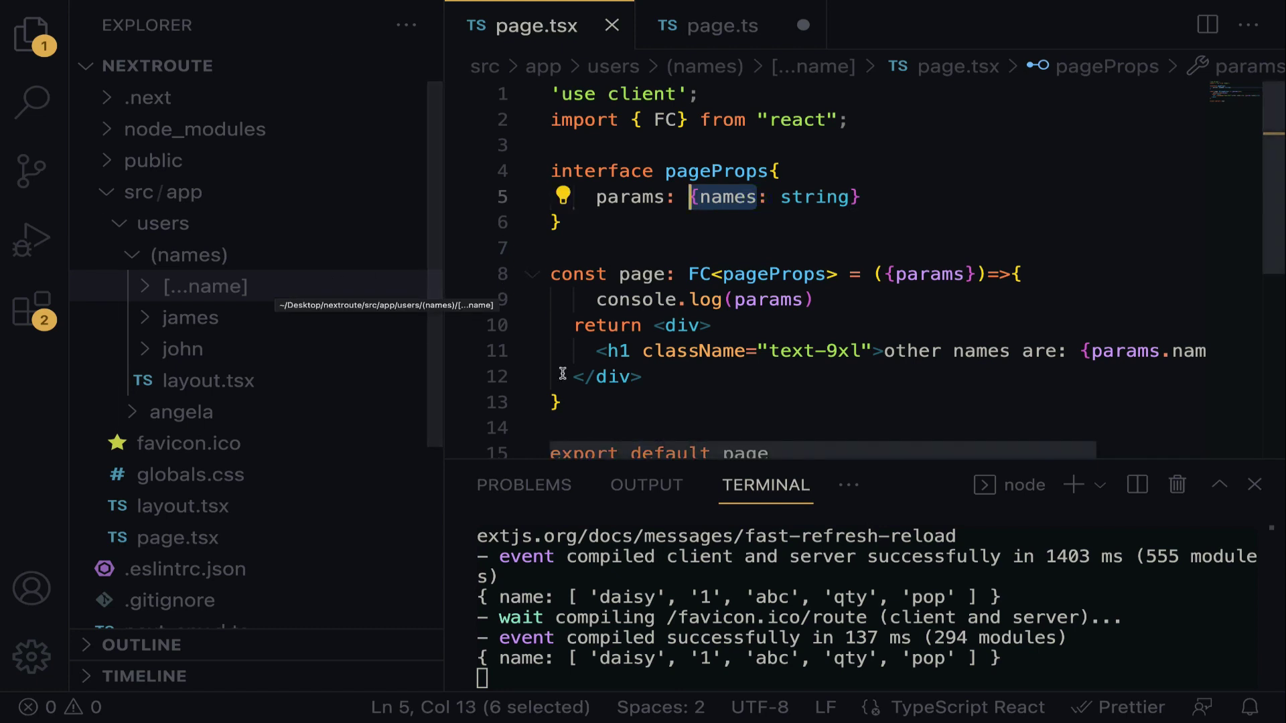
# Step: Review page.tsx and return to the browser showing 'other names are: daisy1abcqtypop'
pyautogui.scroll(-3)
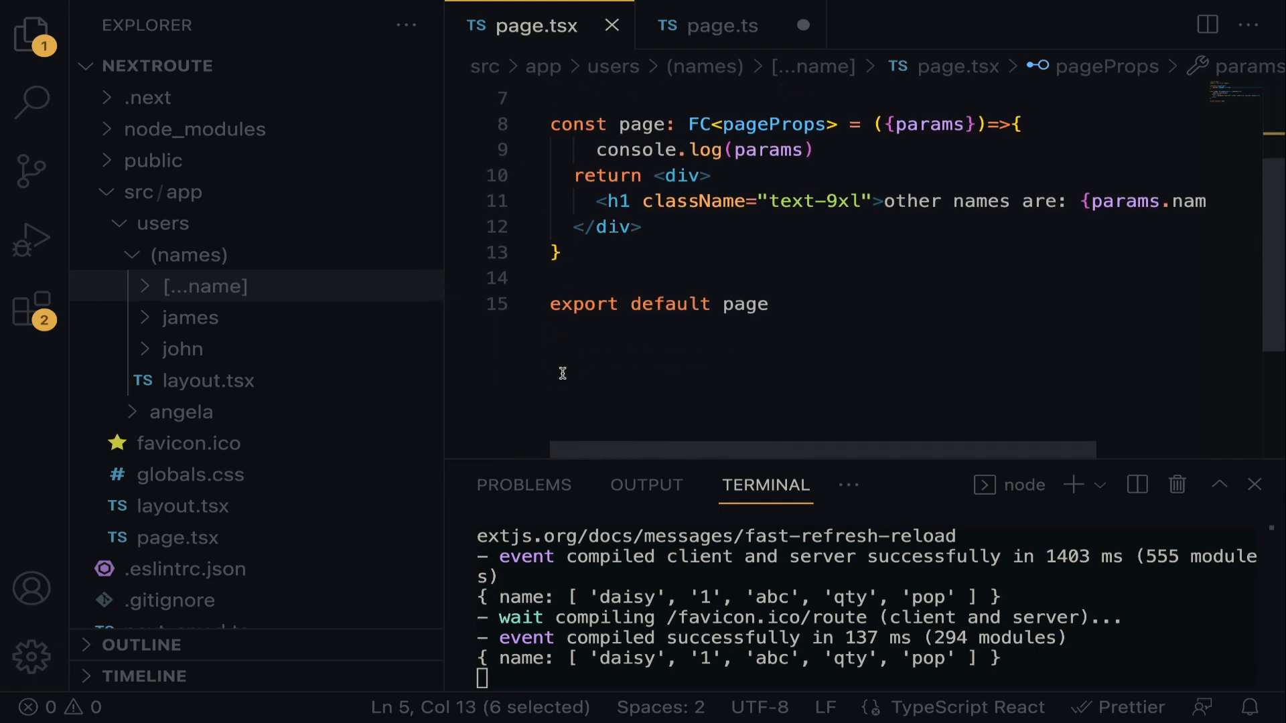
pyautogui.moveTo(201, 295)
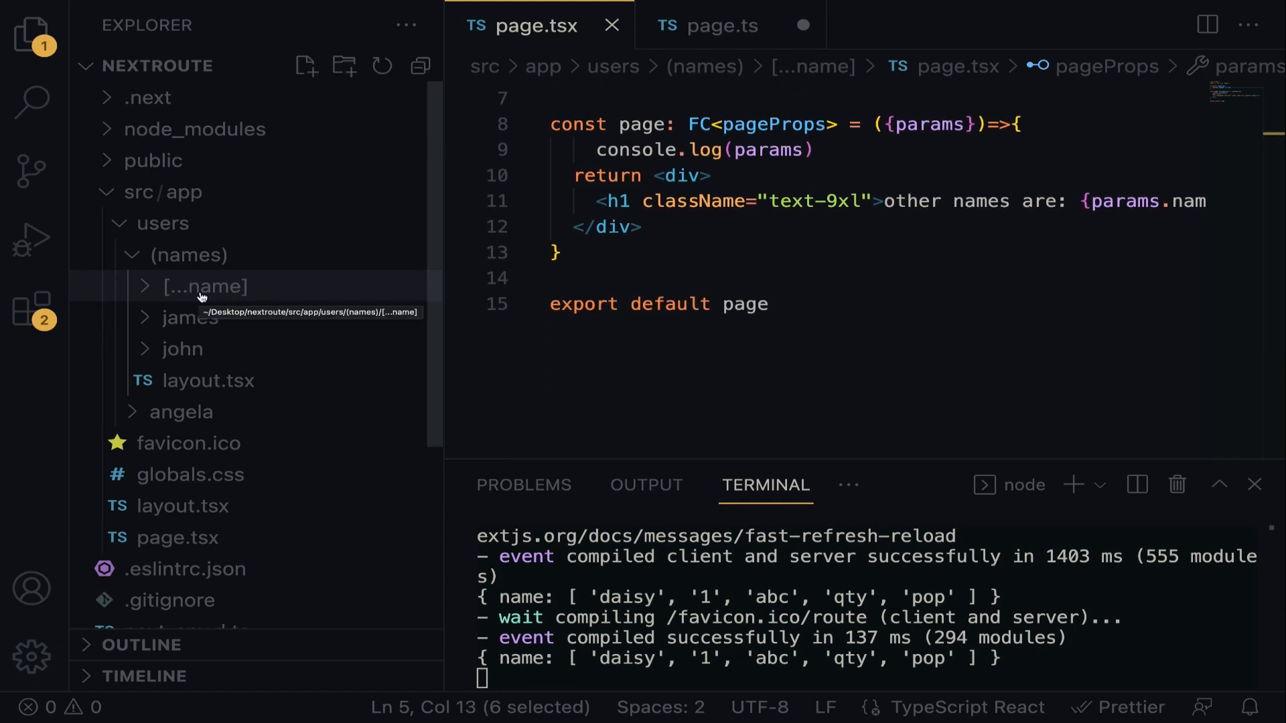
pyautogui.moveTo(282, 280)
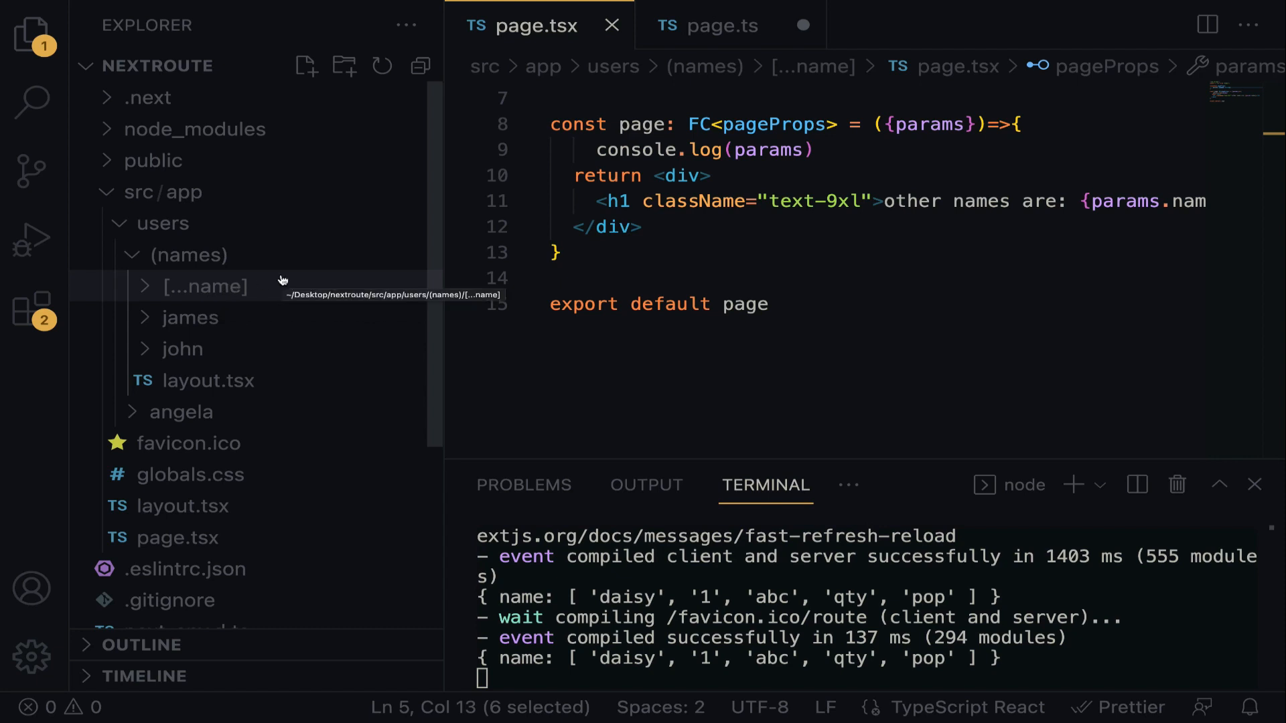
pyautogui.scroll(3)
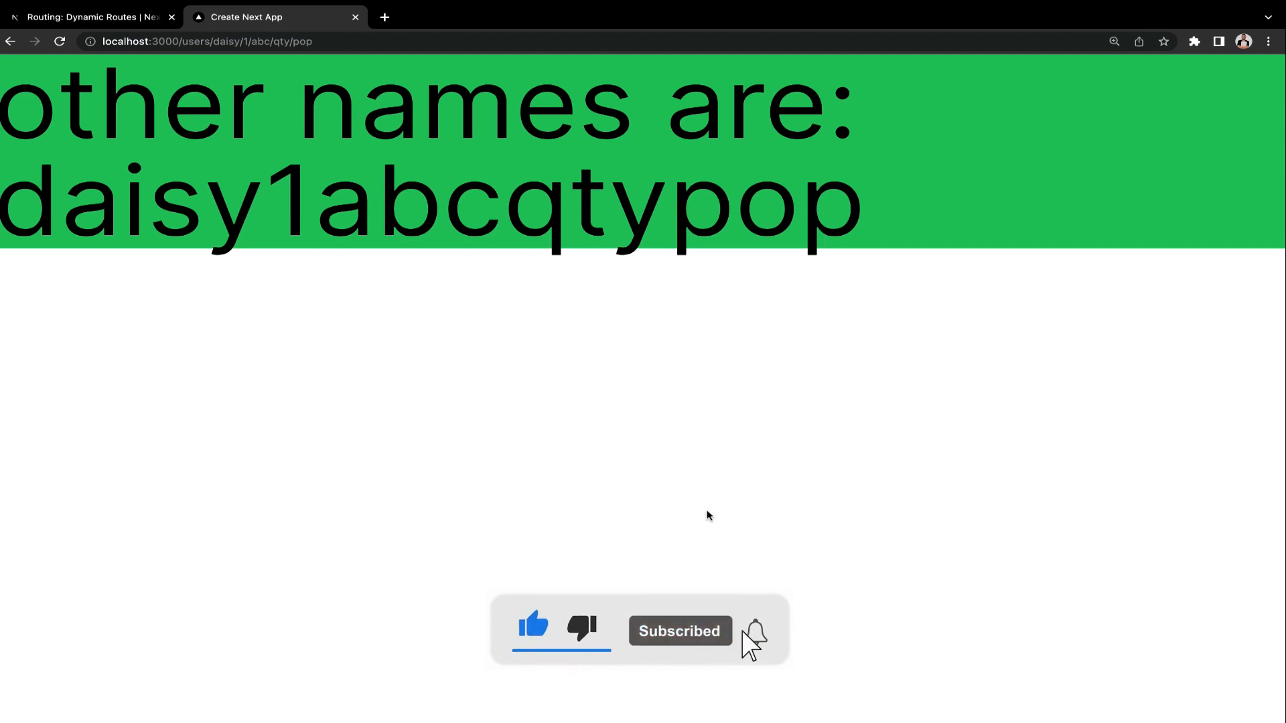
pyautogui.click(754, 631)
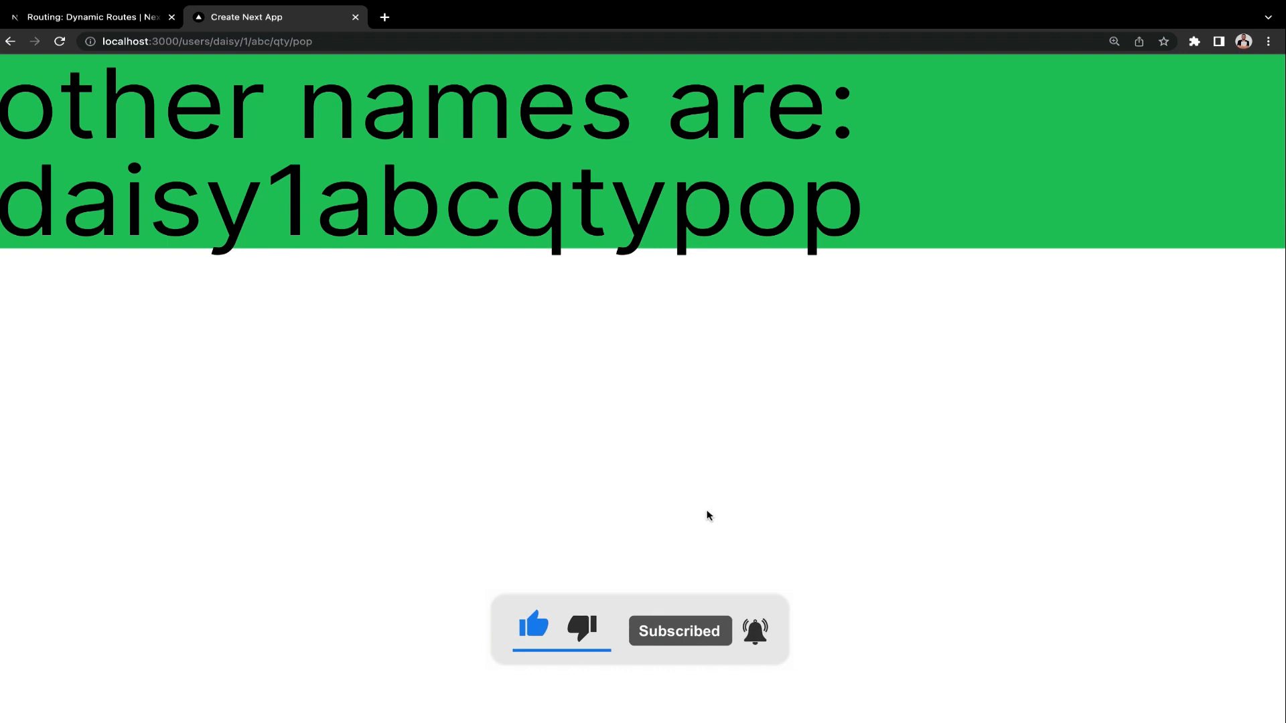